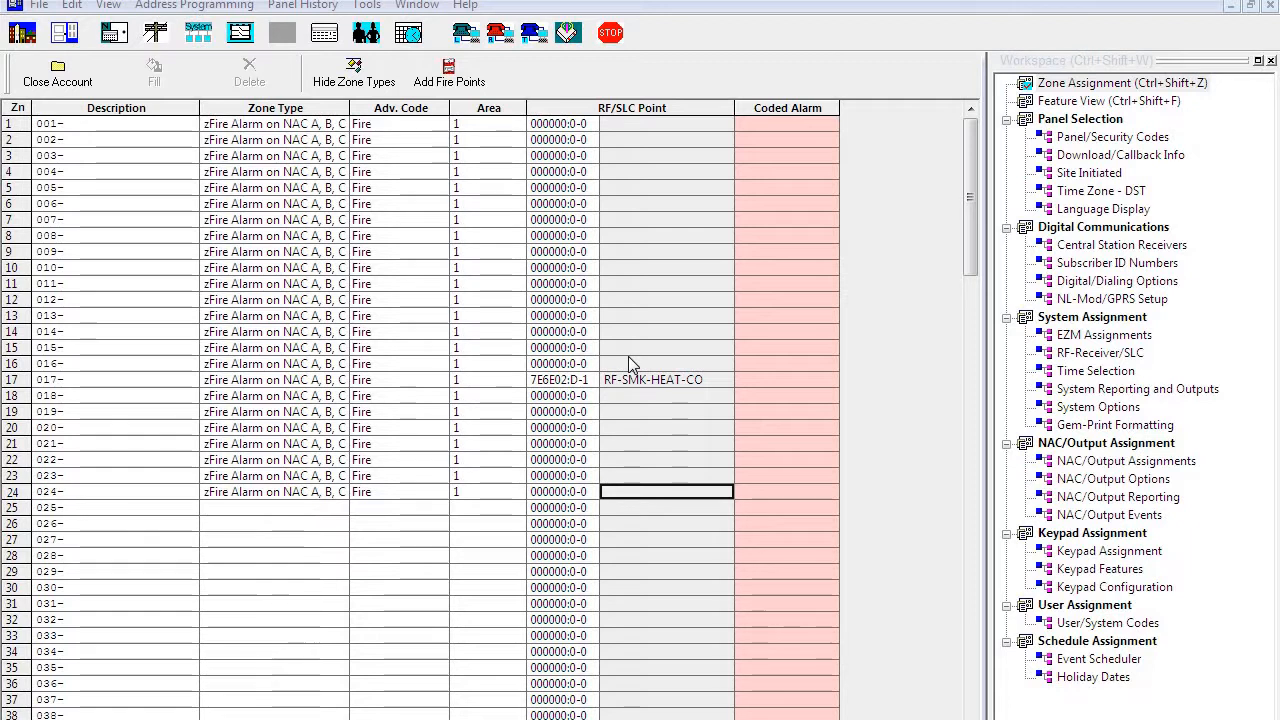
mouse_move(662, 402)
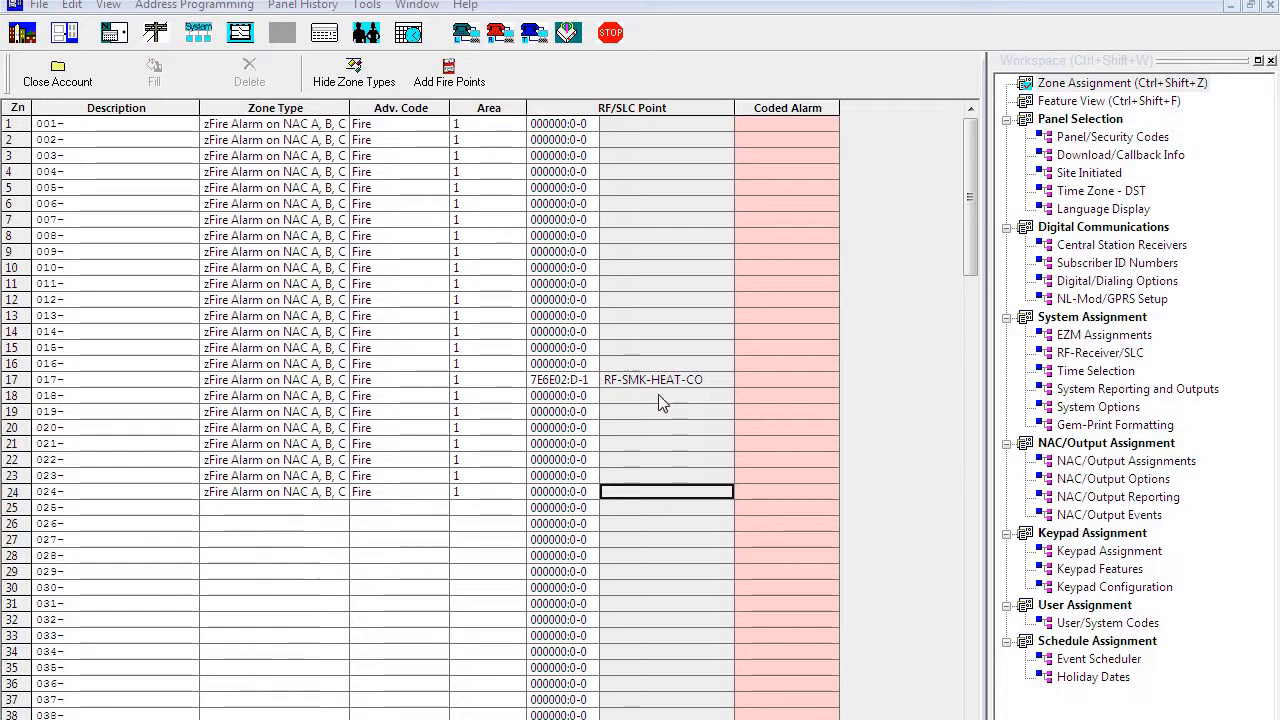
mouse_move(620, 216)
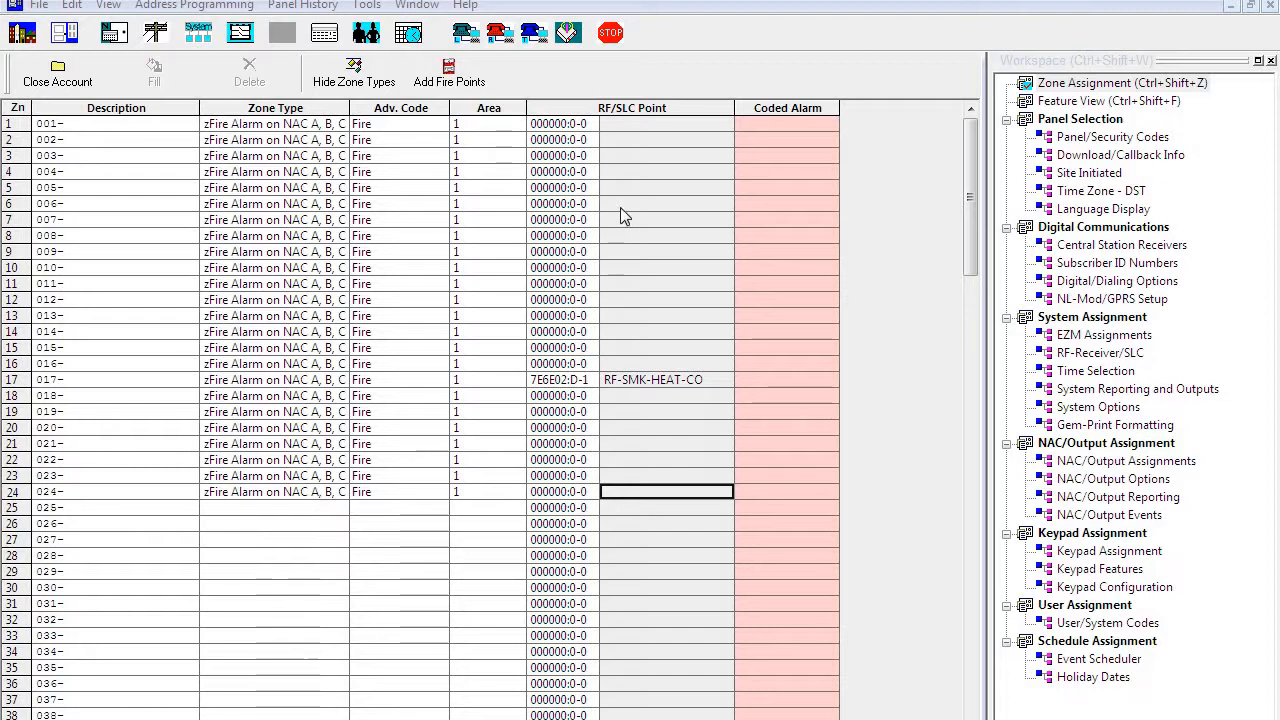
mouse_move(635, 153)
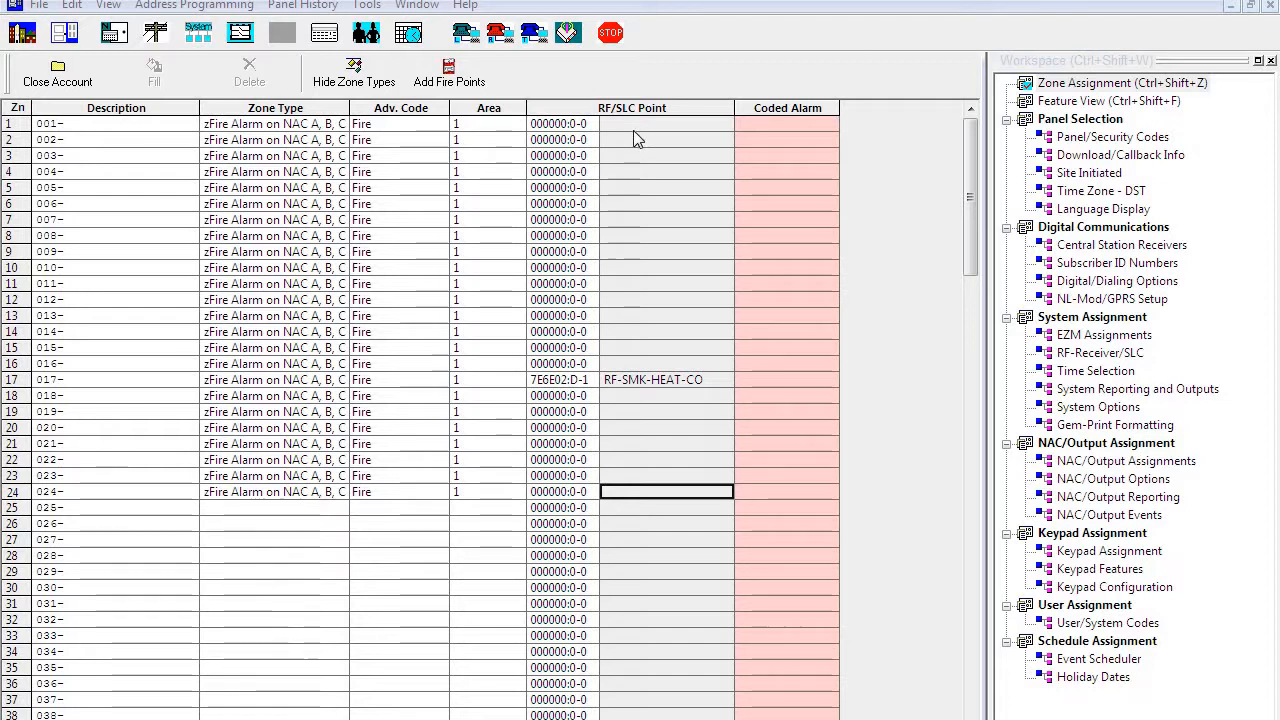
mouse_move(615, 253)
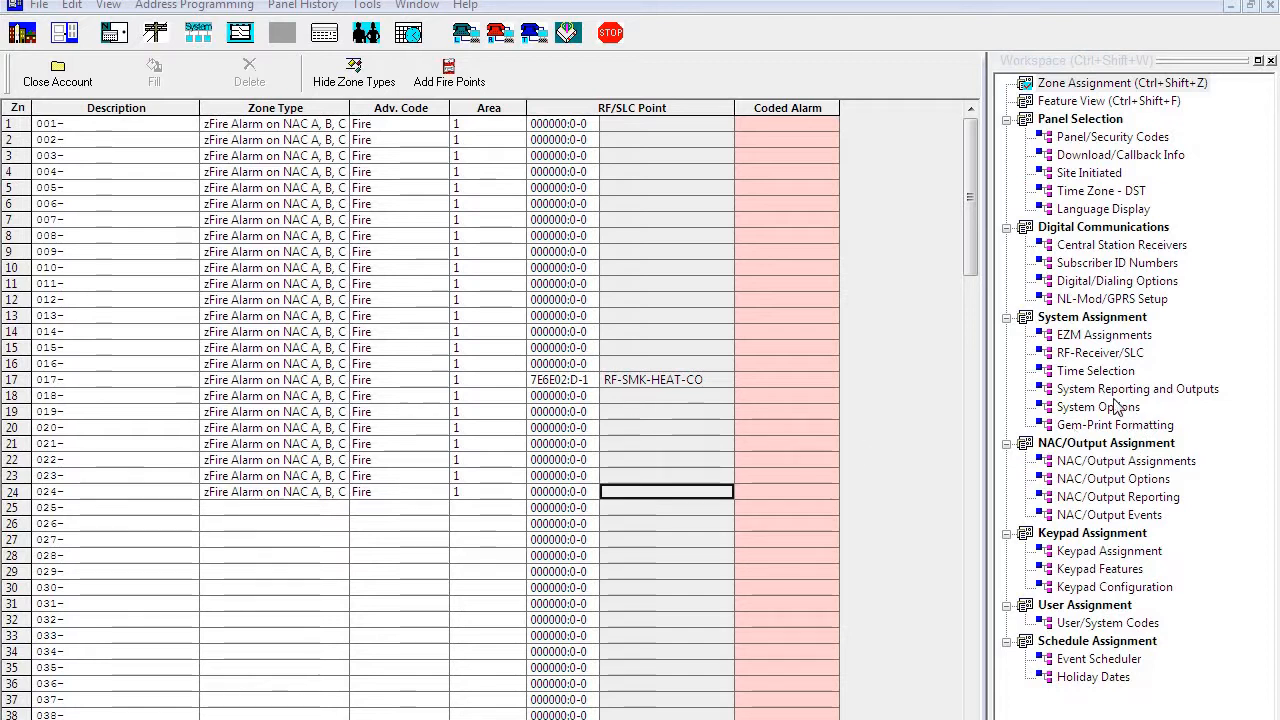
mouse_move(1082, 418)
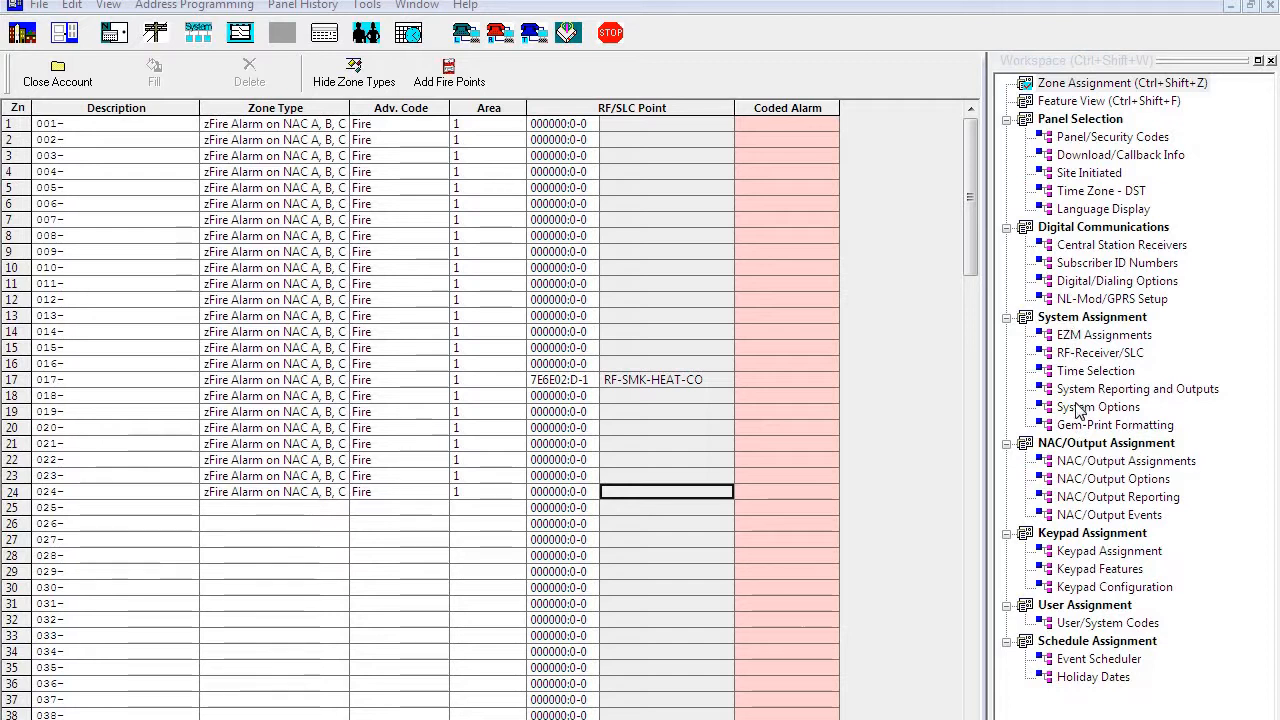
Step: Enable the FIM module and make EZM 1 a fire-type expansion module
left_click(1097, 407)
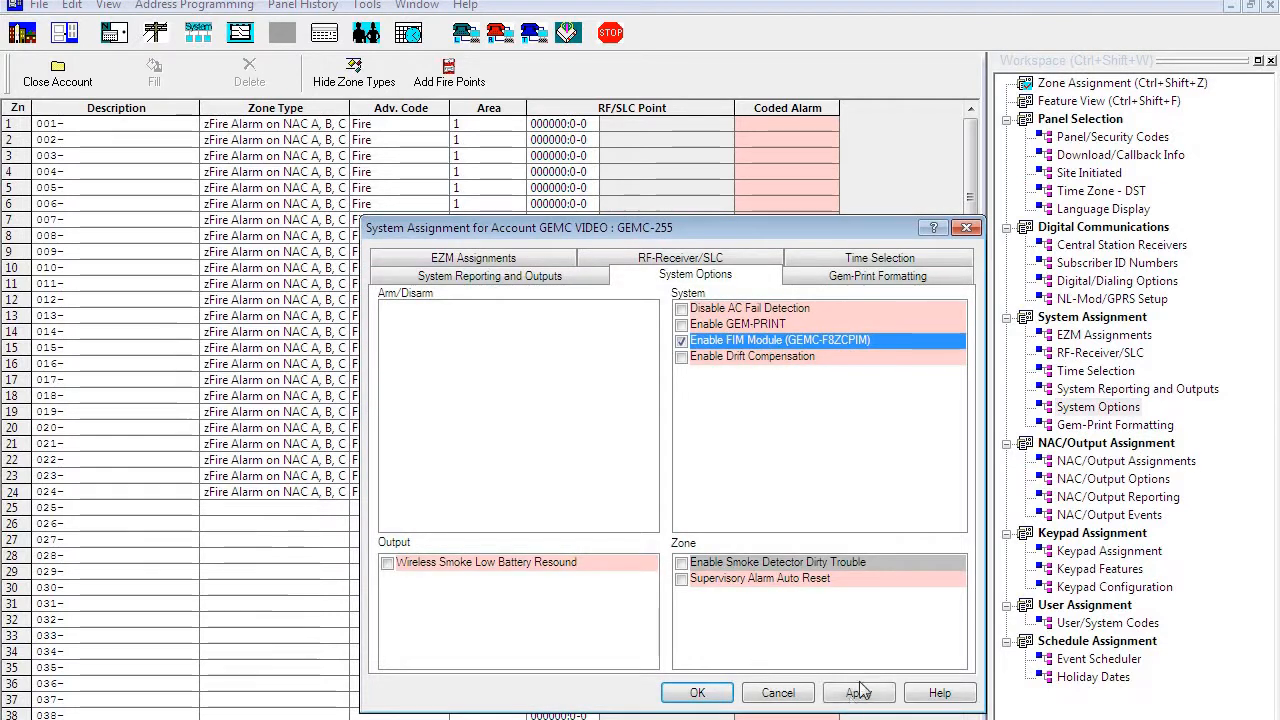
left_click(697, 692)
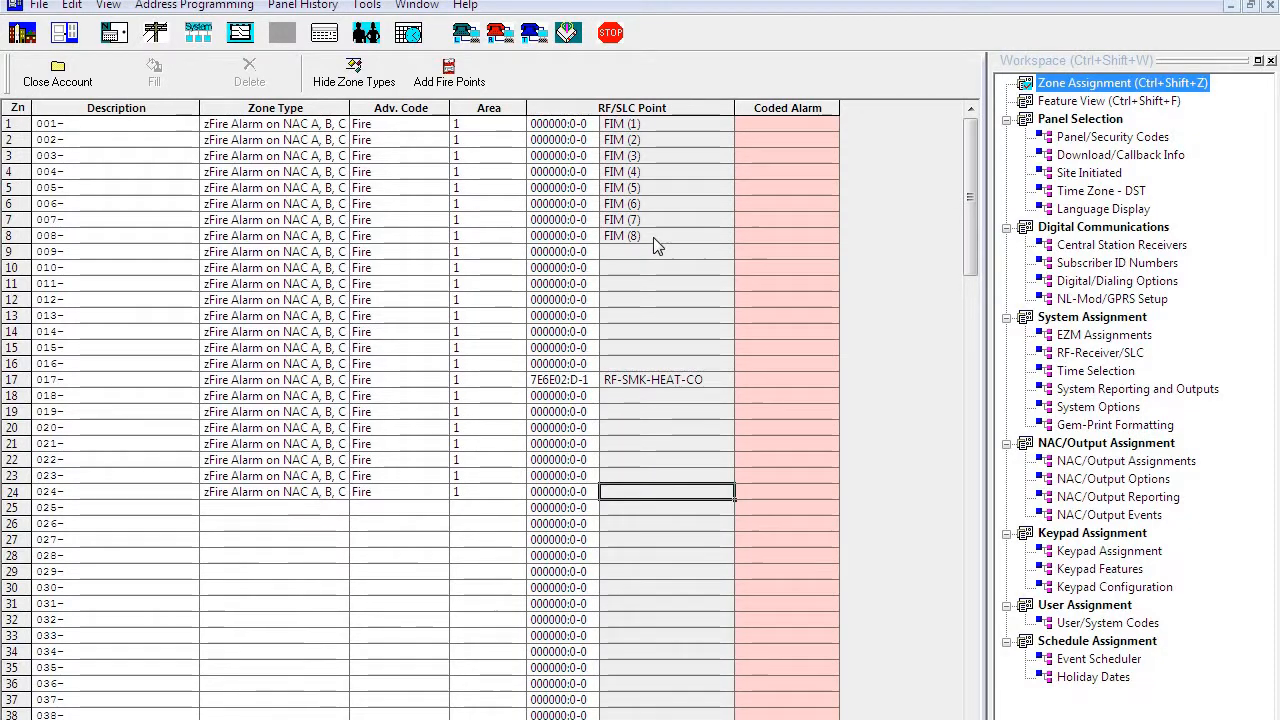
mouse_move(1085, 430)
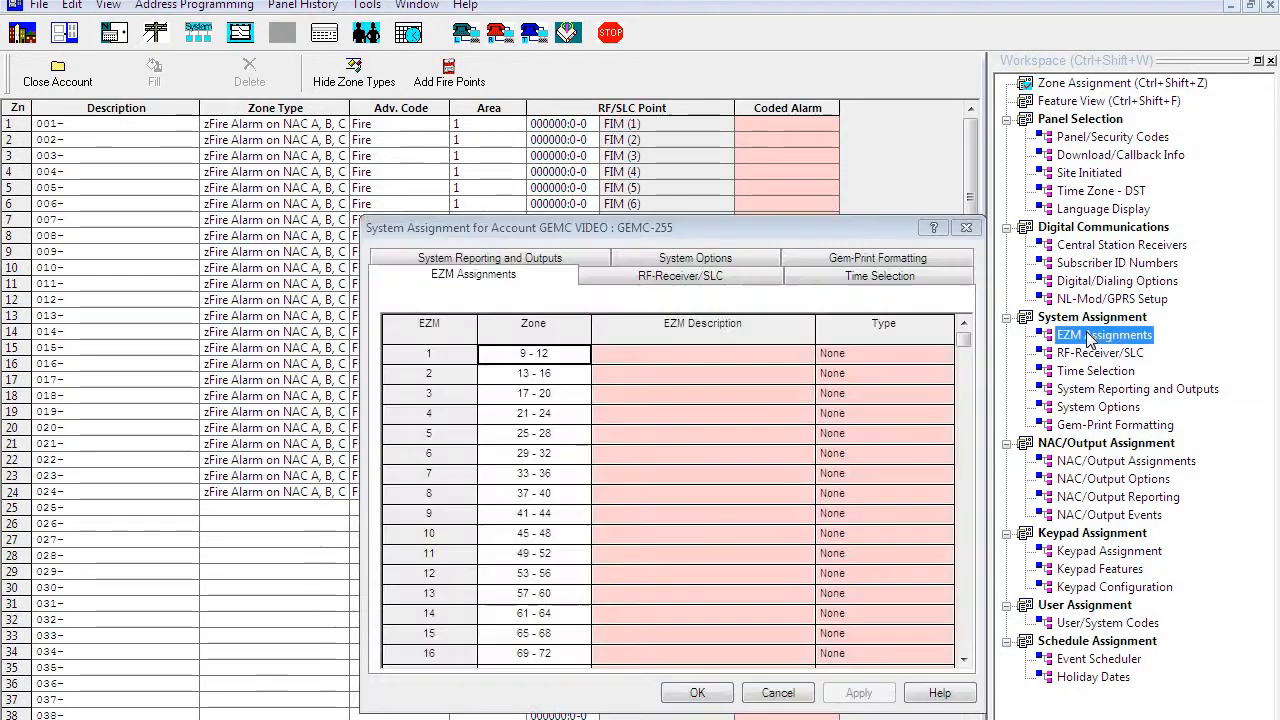
left_click(880, 354)
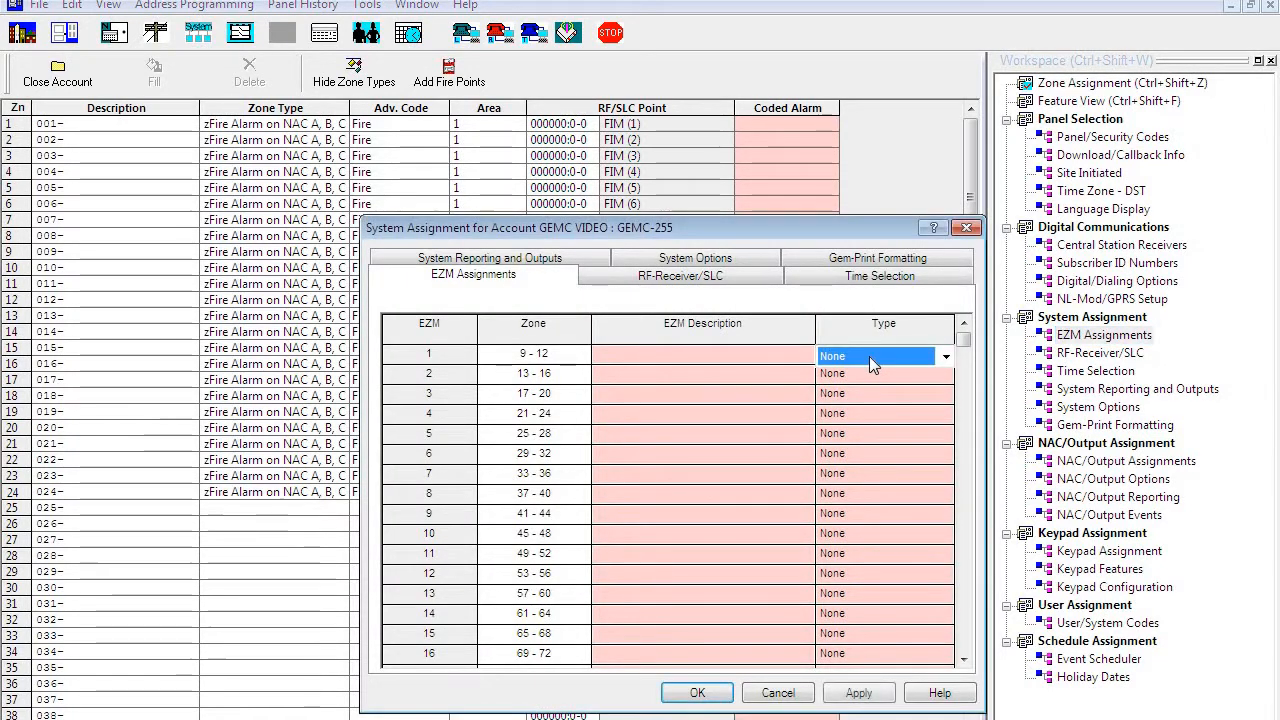
left_click(944, 356)
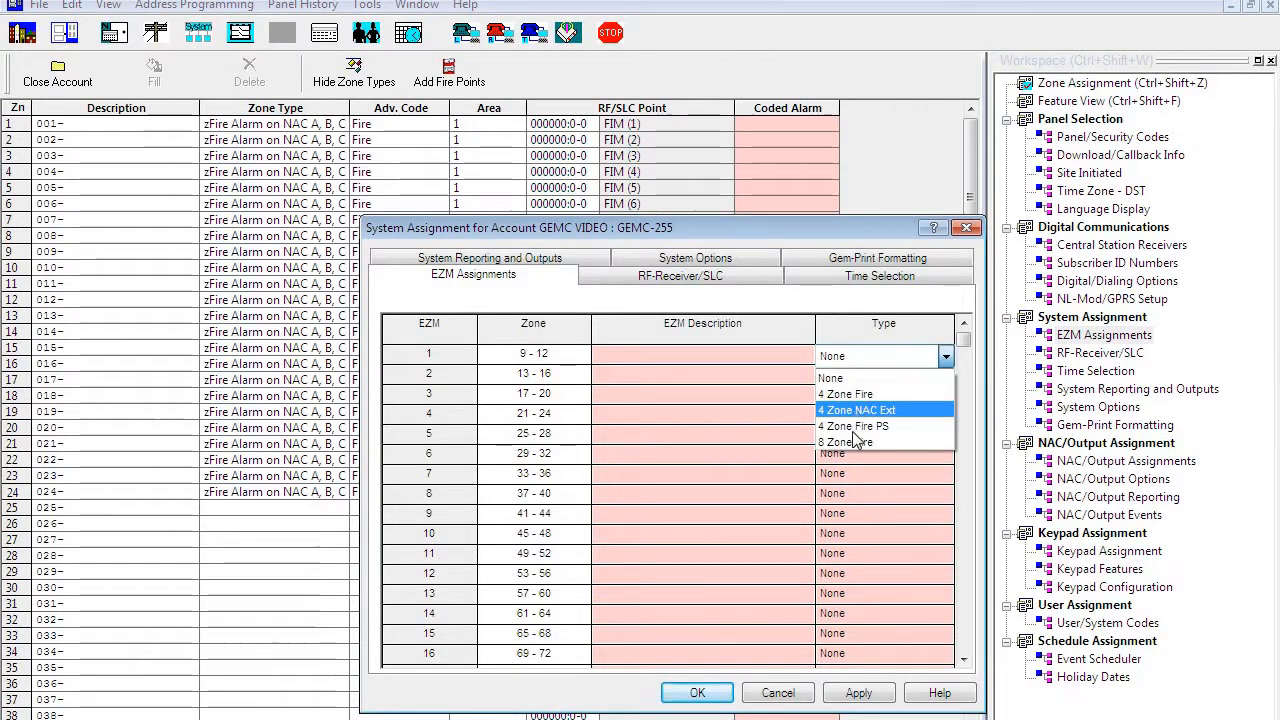
left_click(849, 442)
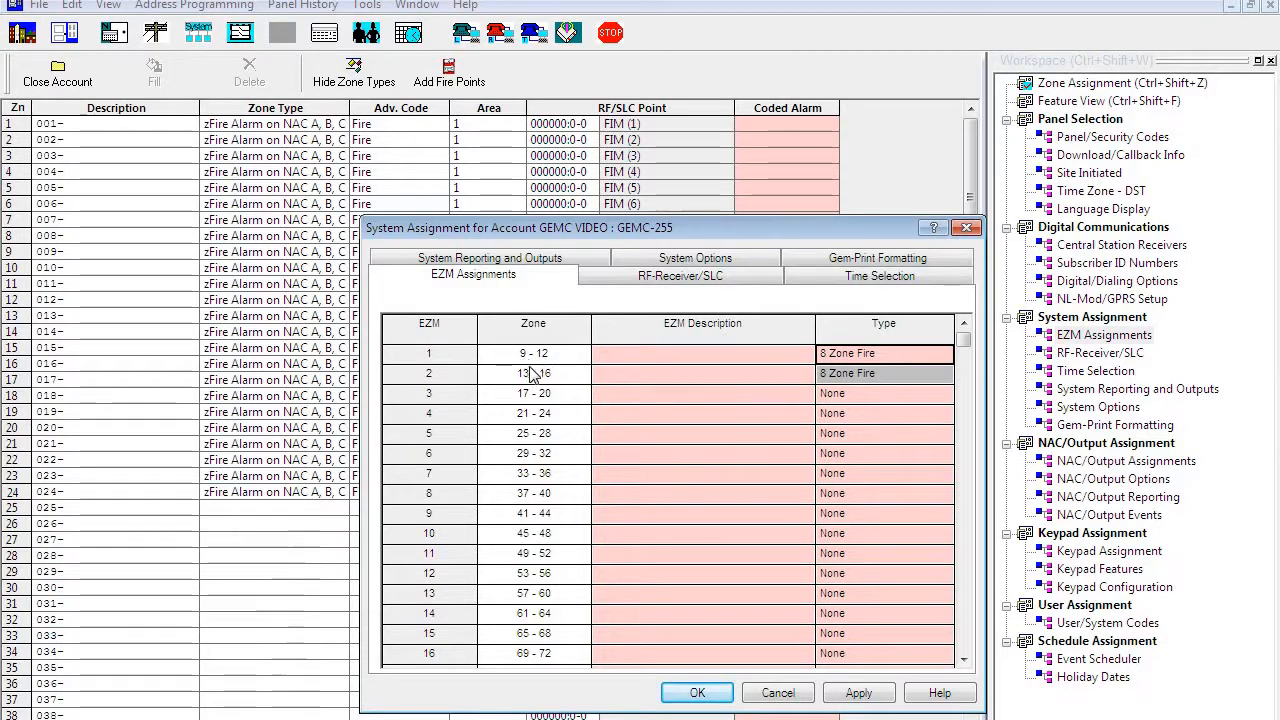
left_click(697, 692)
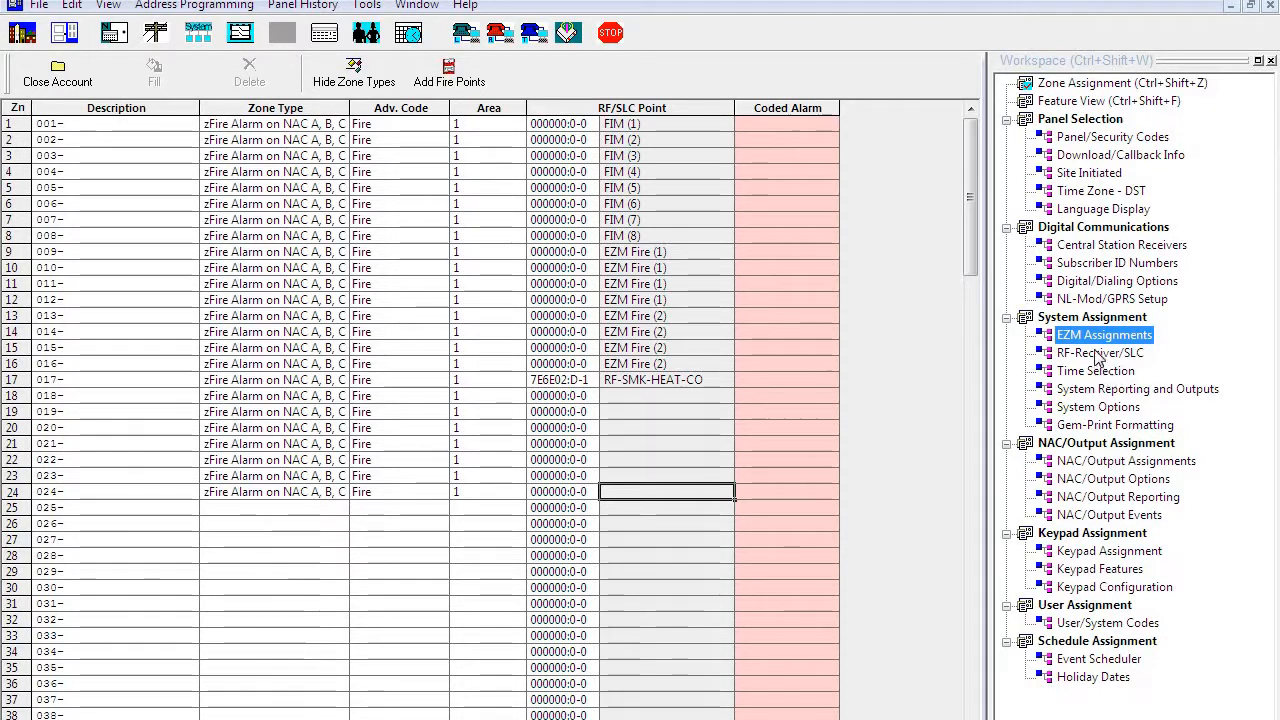
Step: Make receiver addresses 1–2 SLC Fire and addresses 3–4 RF Fire
left_click(1099, 352)
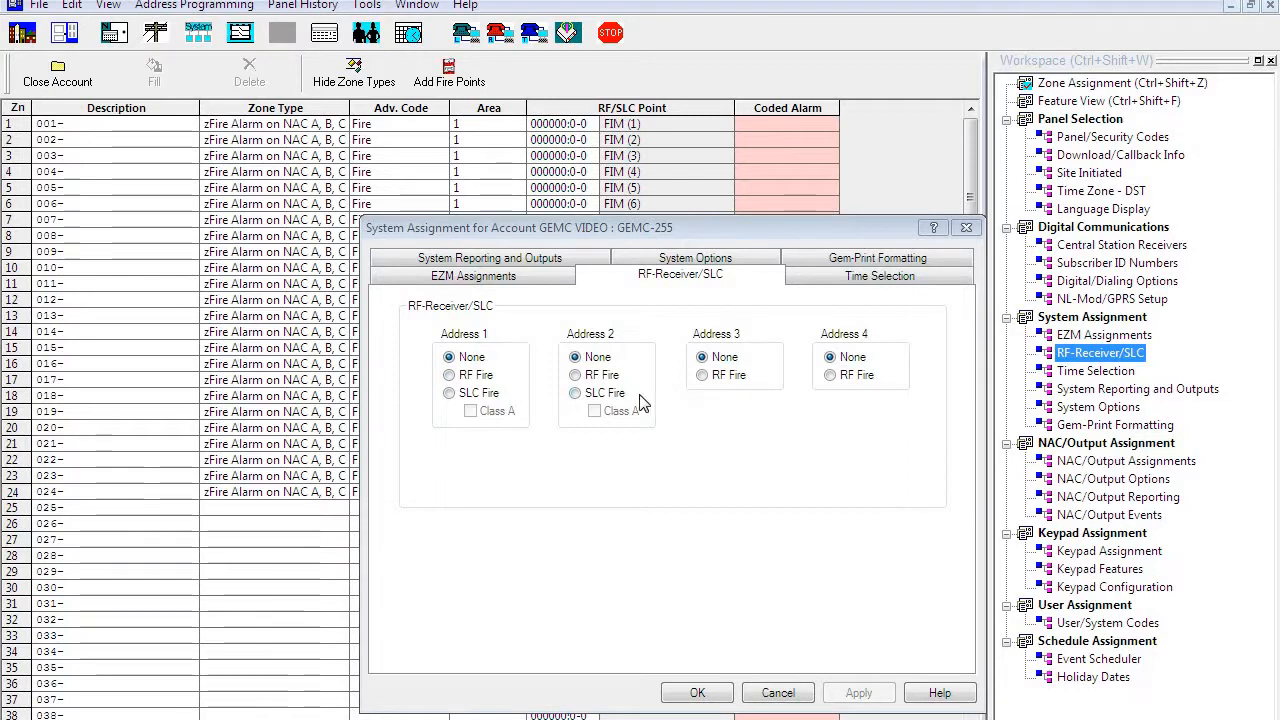
left_click(449, 392)
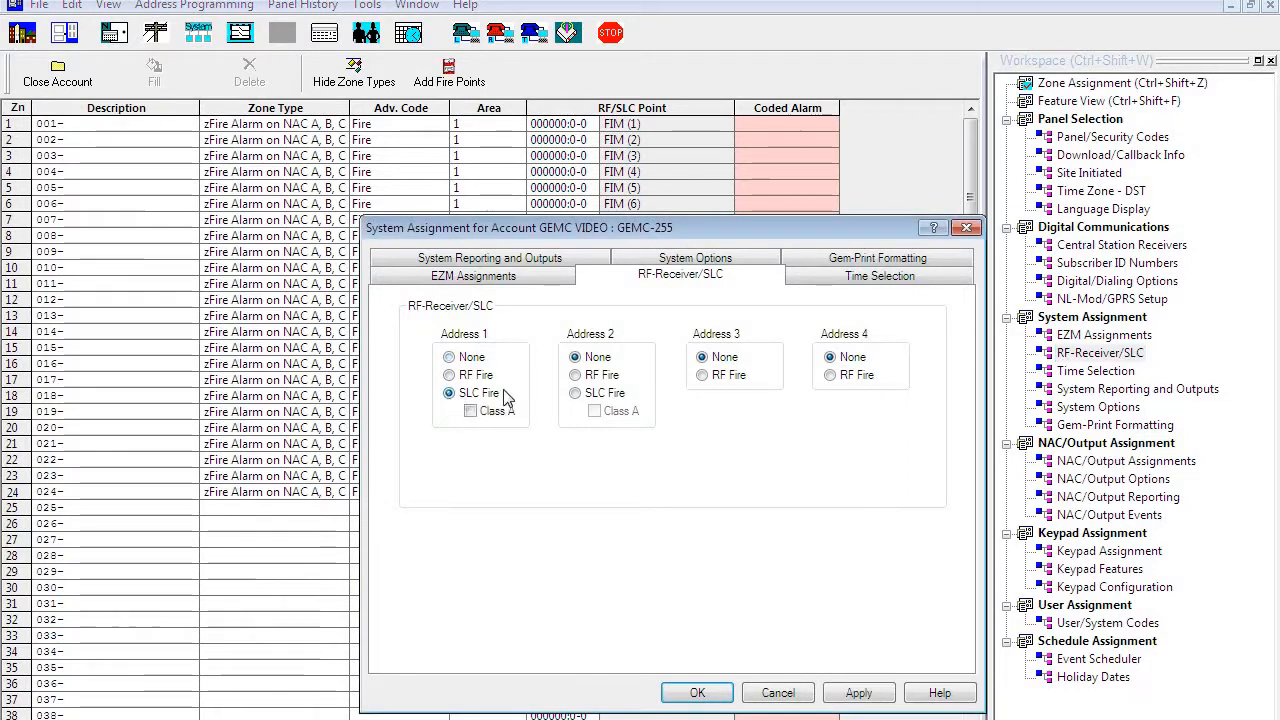
left_click(575, 392)
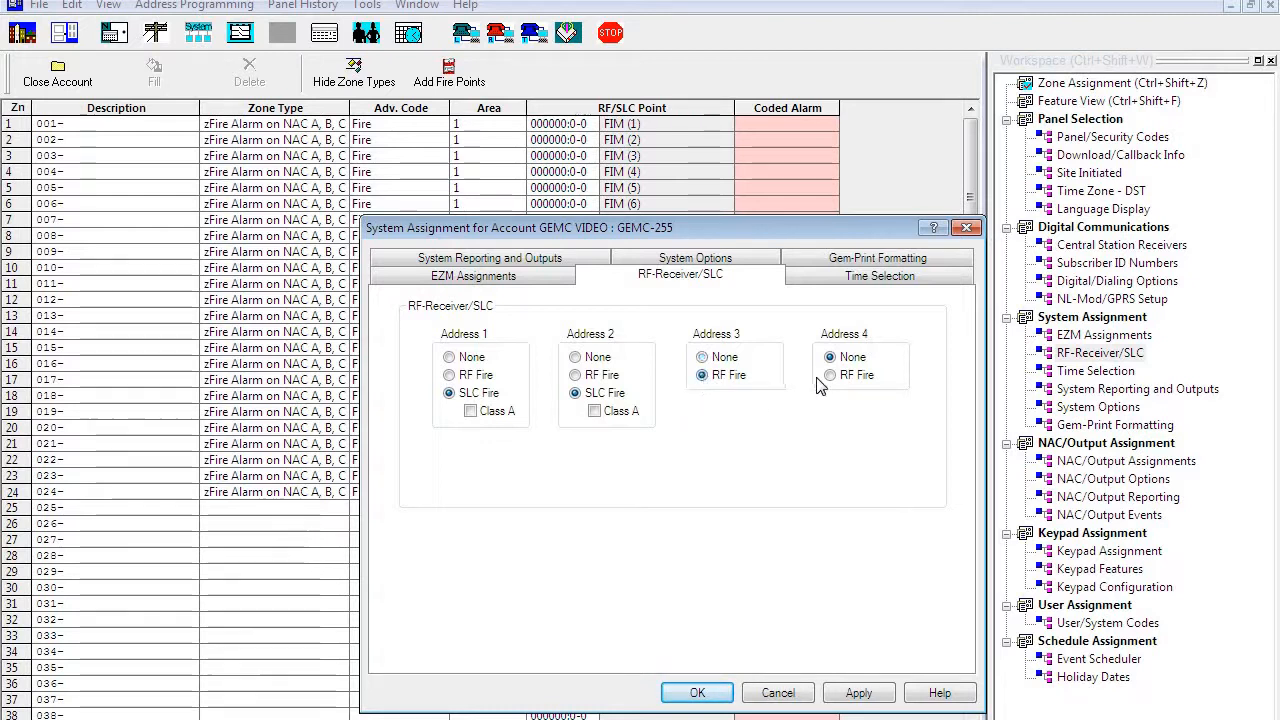
left_click(830, 374)
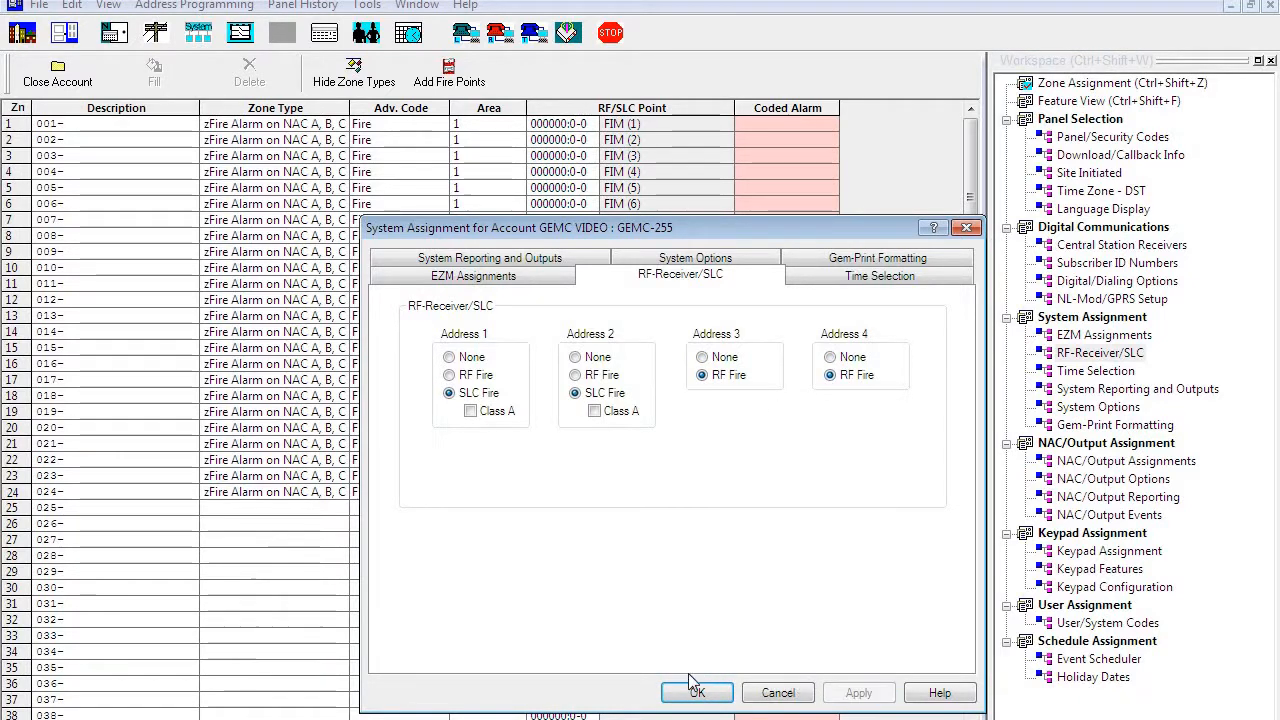
left_click(697, 692)
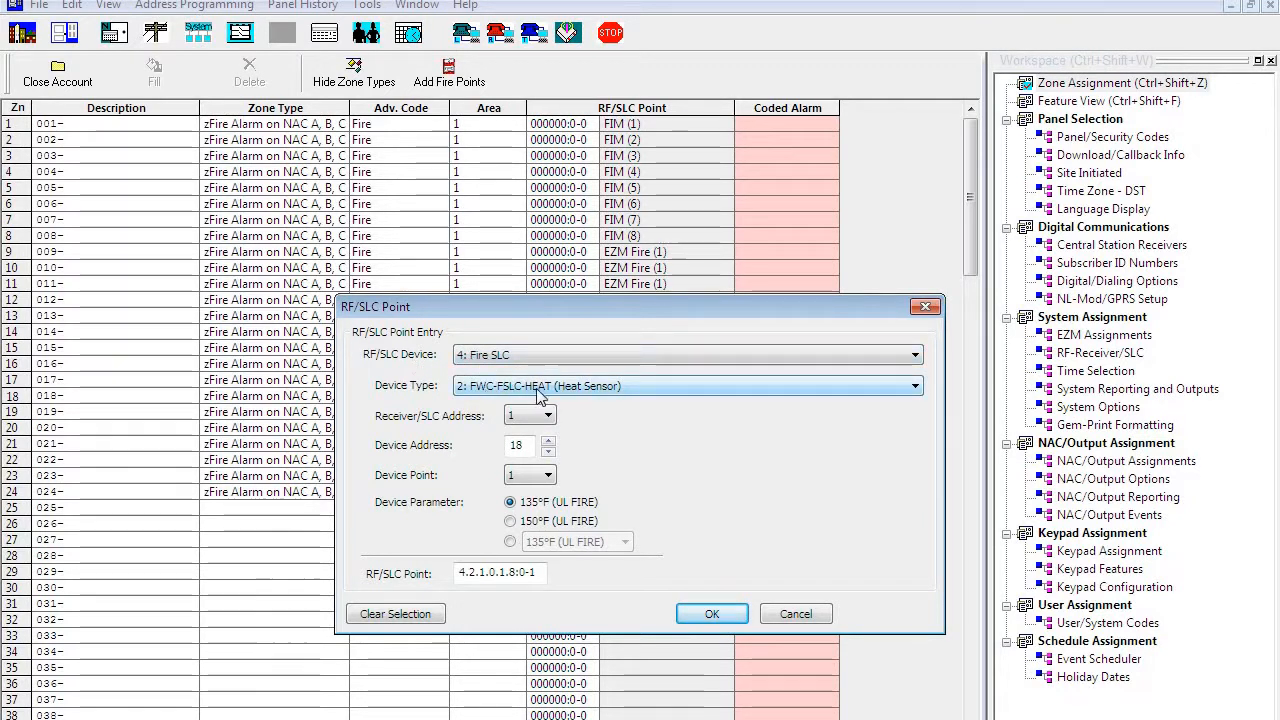
mouse_move(588, 400)
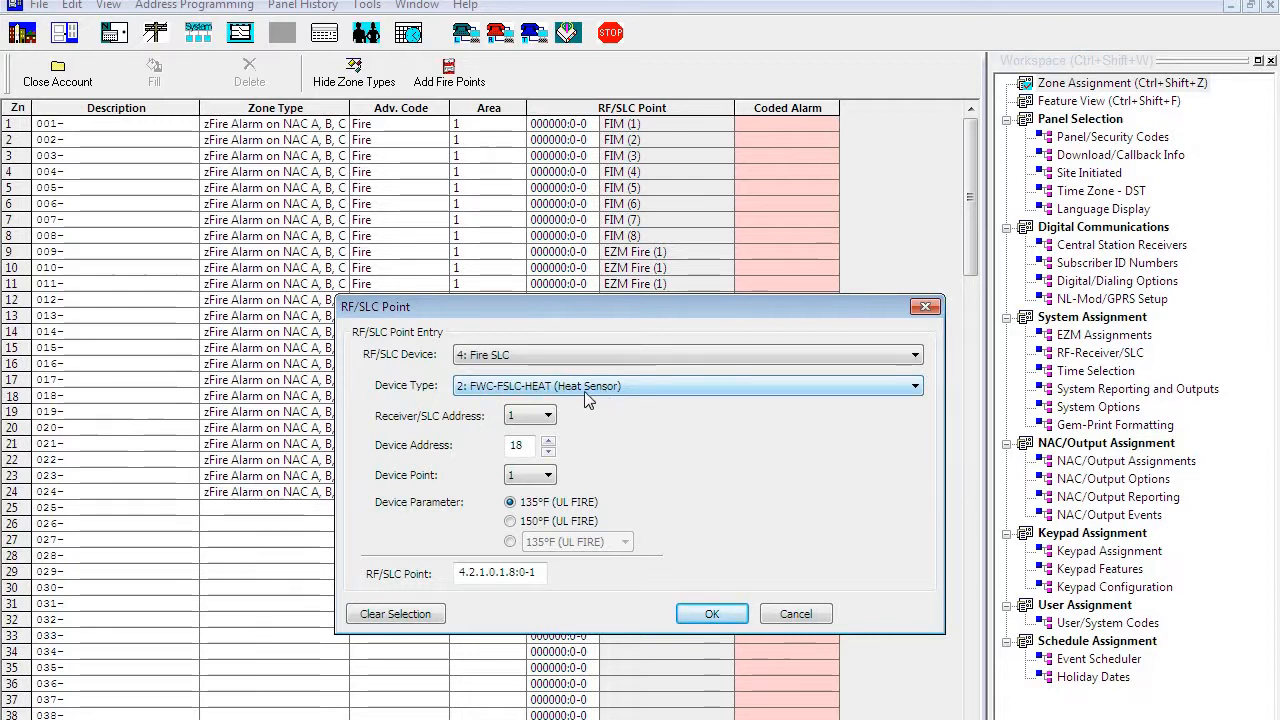
Step: Give zone 18 an FWC-FSLC-HEAT point on SLC address 1, device 18, 135°F
left_click(548, 415)
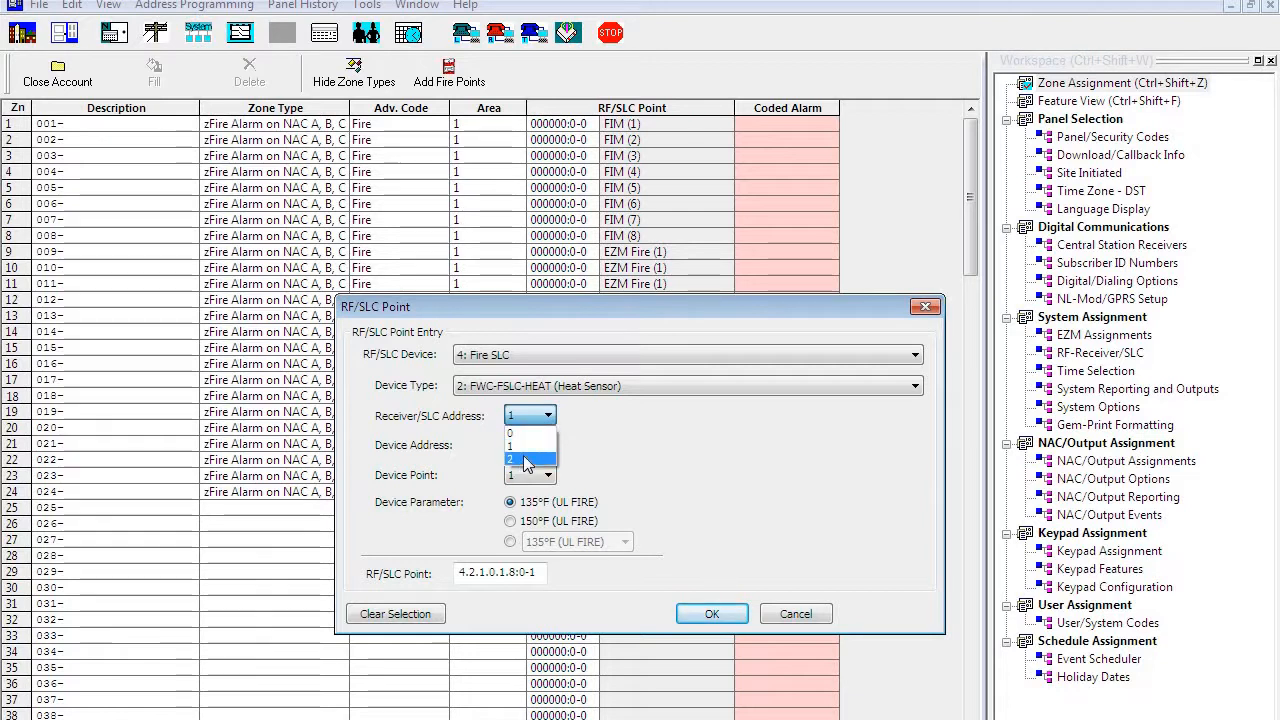
left_click(530, 445)
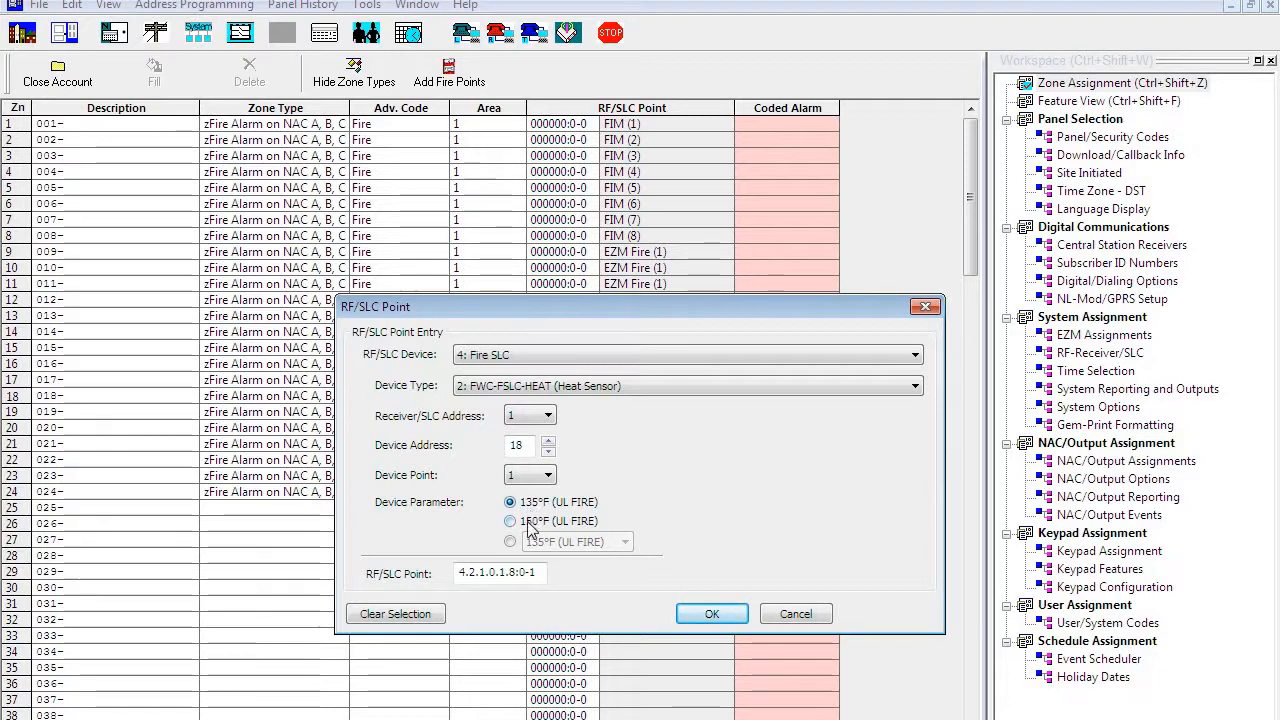
left_click(712, 613)
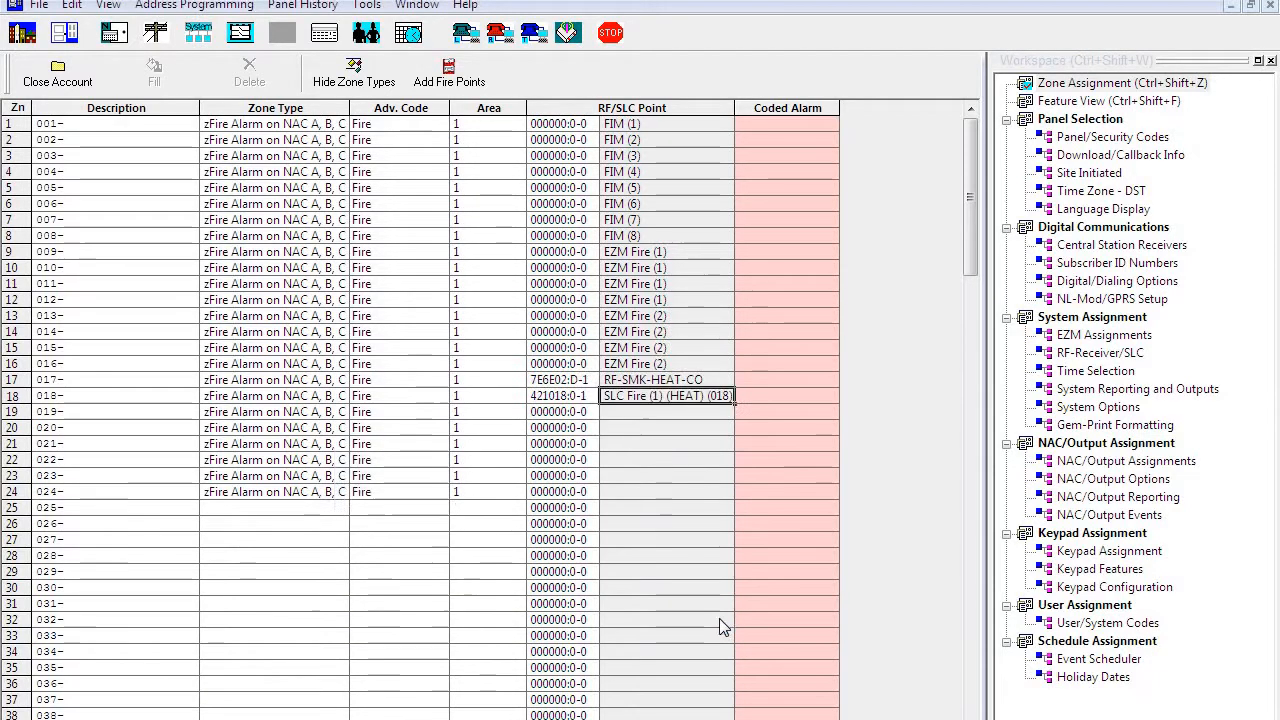
Step: Assign zone 19 an SLC smoke-detector point at device address 19
double_click(667, 396)
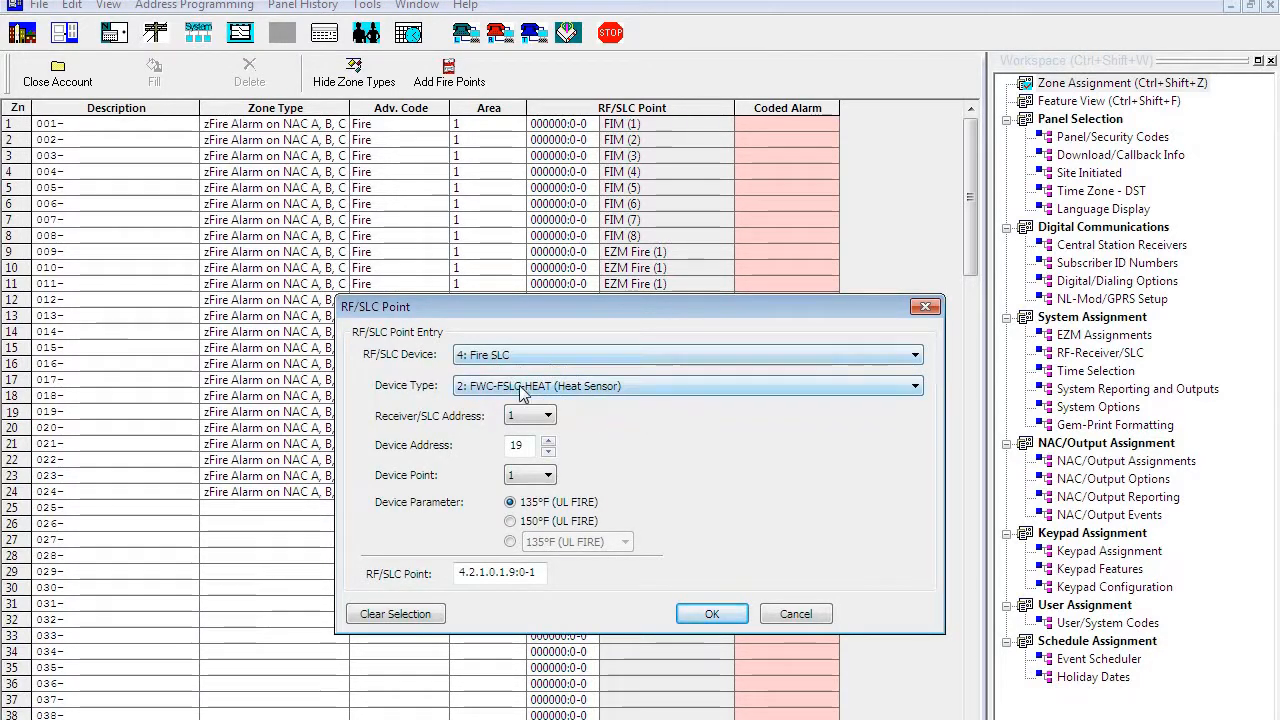
left_click(687, 385)
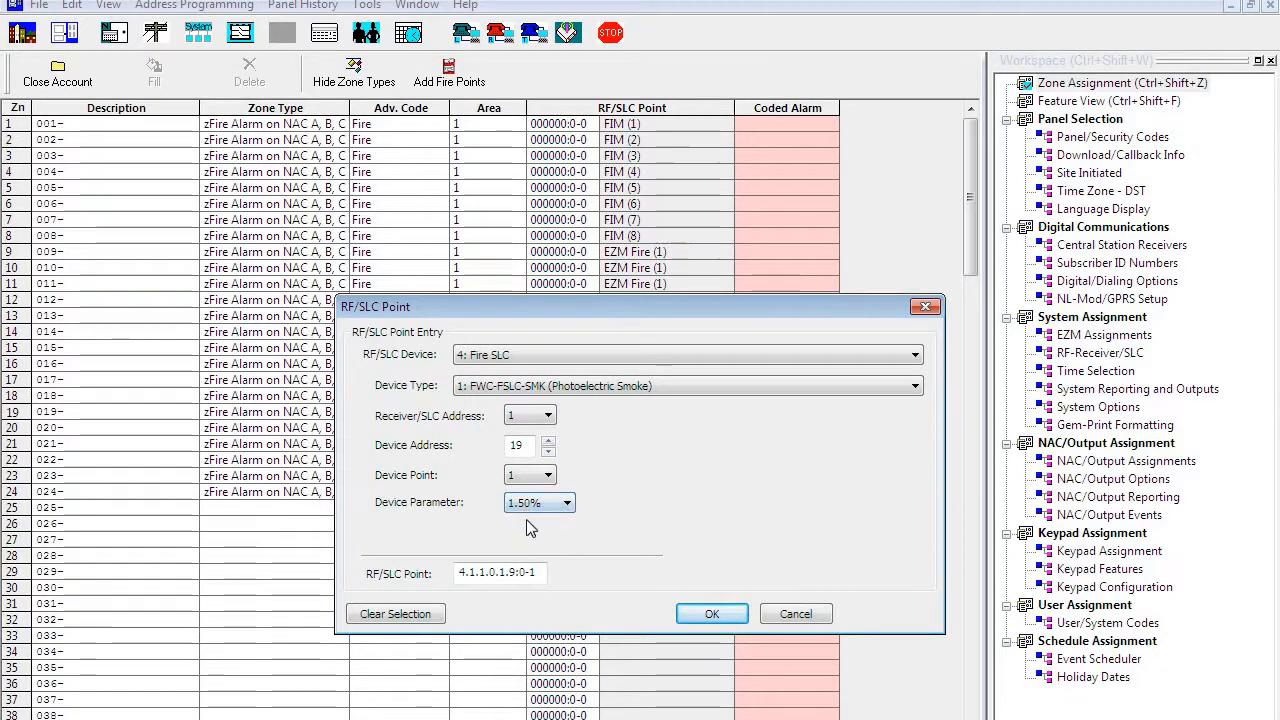
left_click(712, 613)
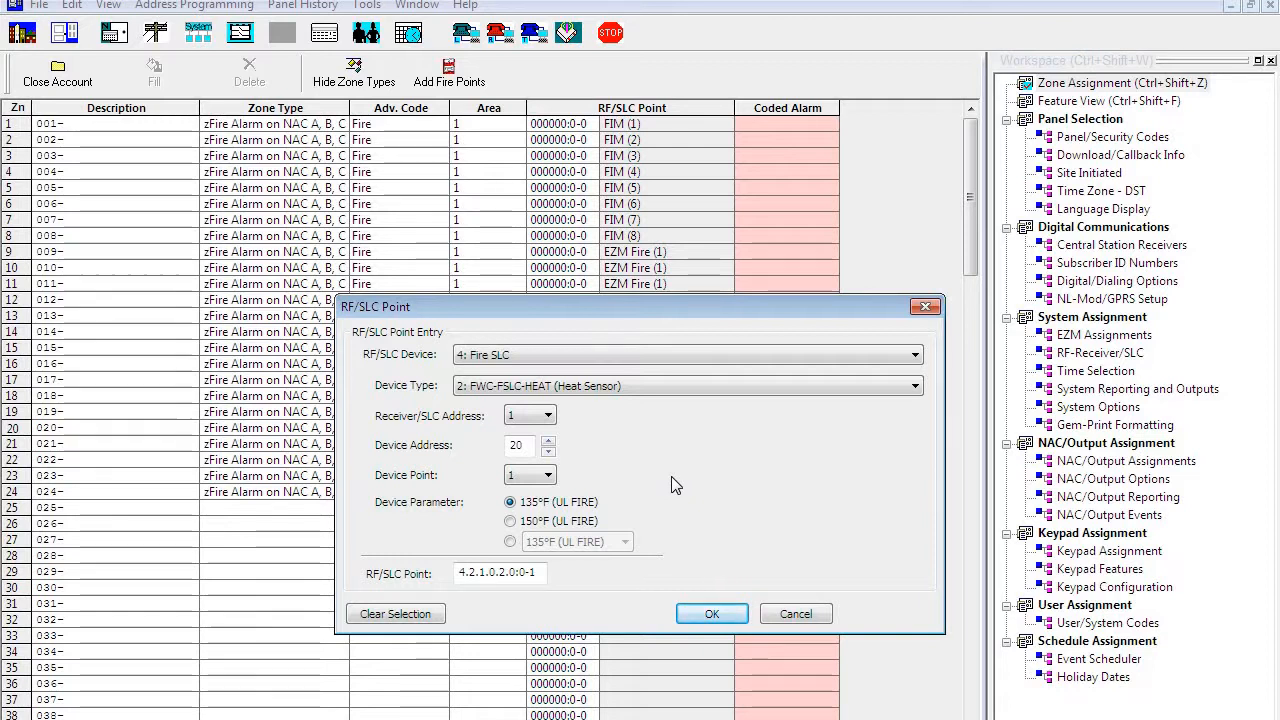
mouse_move(685, 437)
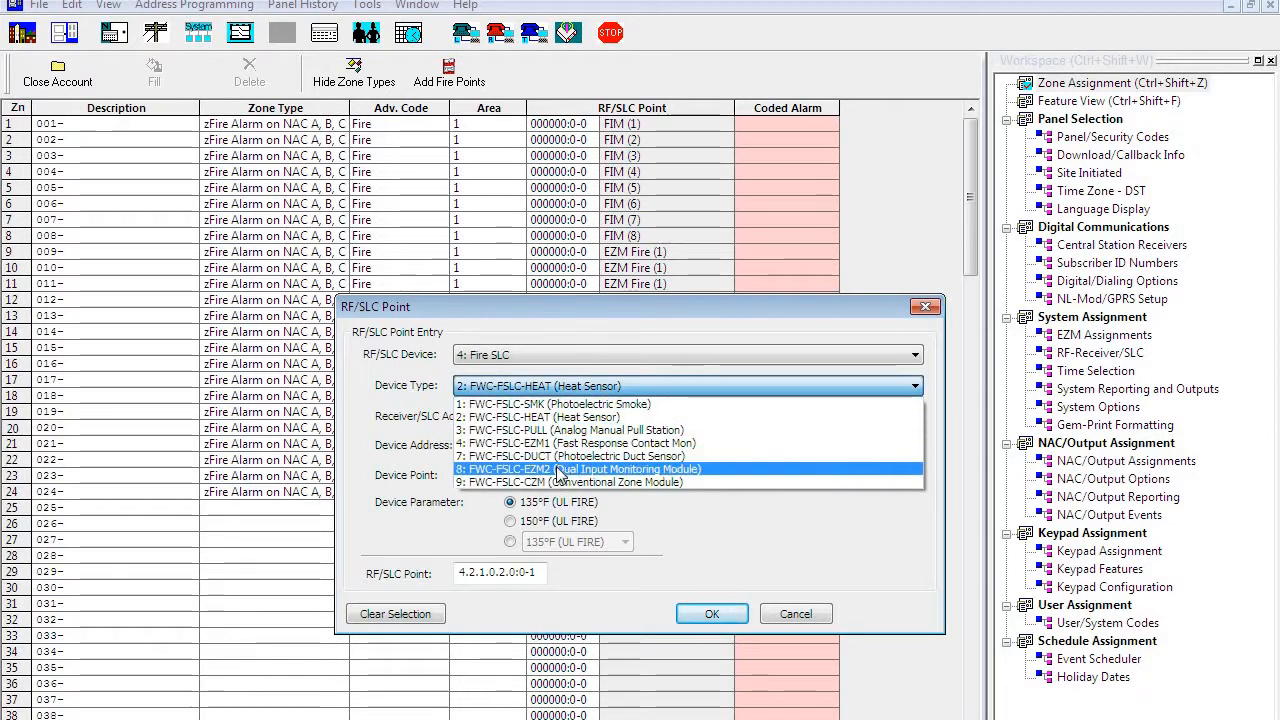
Step: Assign zone 20 an FWC-FSLC-EZM2 module on SLC 2 at device address 20
left_click(580, 469)
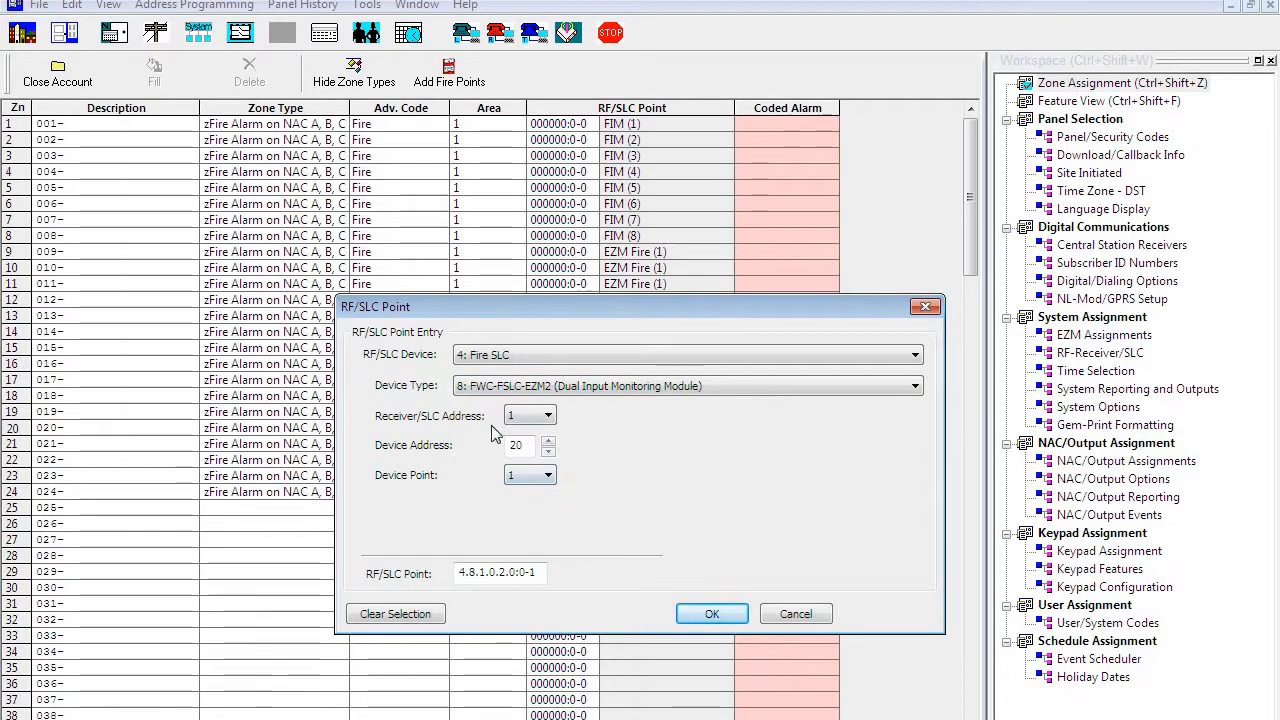
left_click(548, 410)
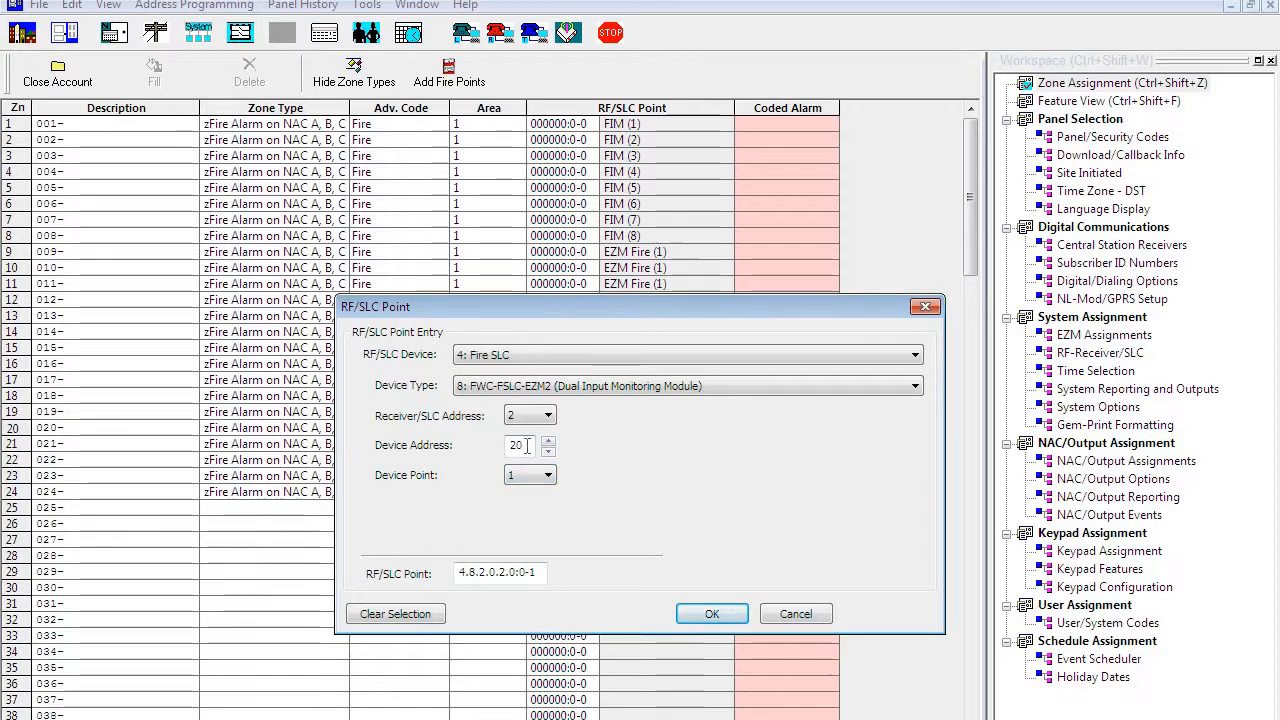
left_click(712, 613)
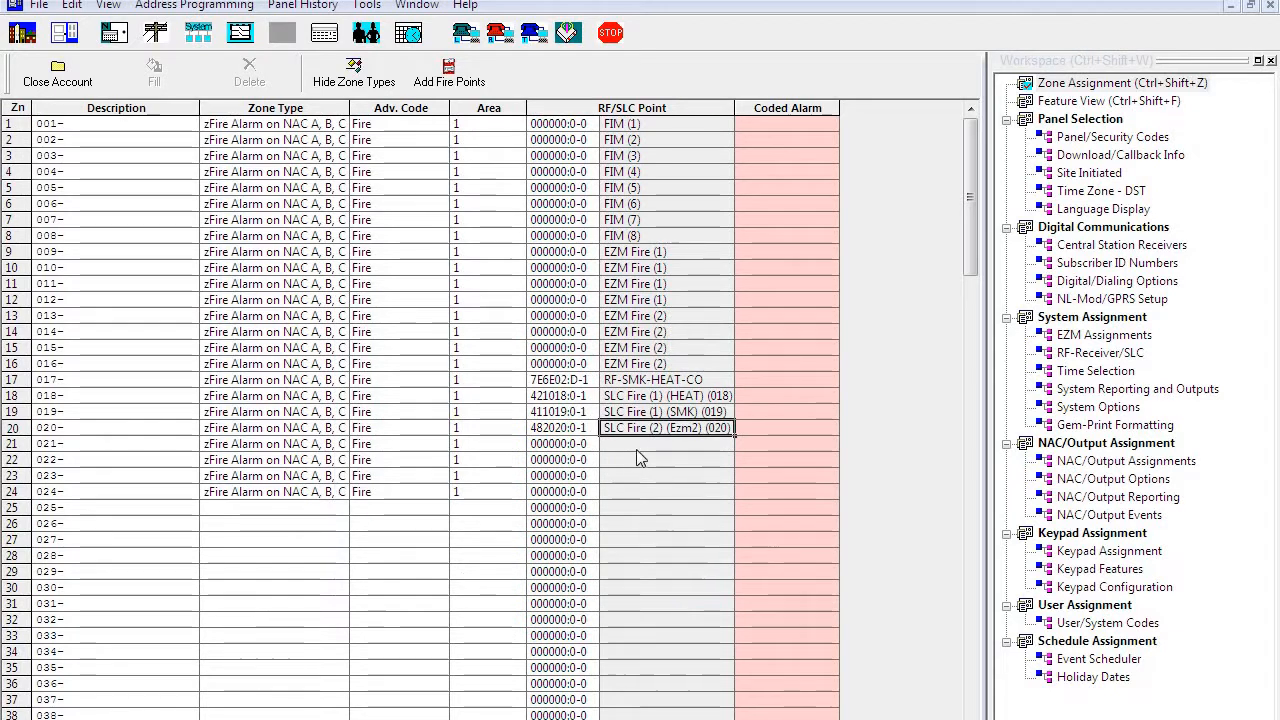
Step: Assign zone 21 to the EZM2's second input on SLC 2, address 20
double_click(664, 427)
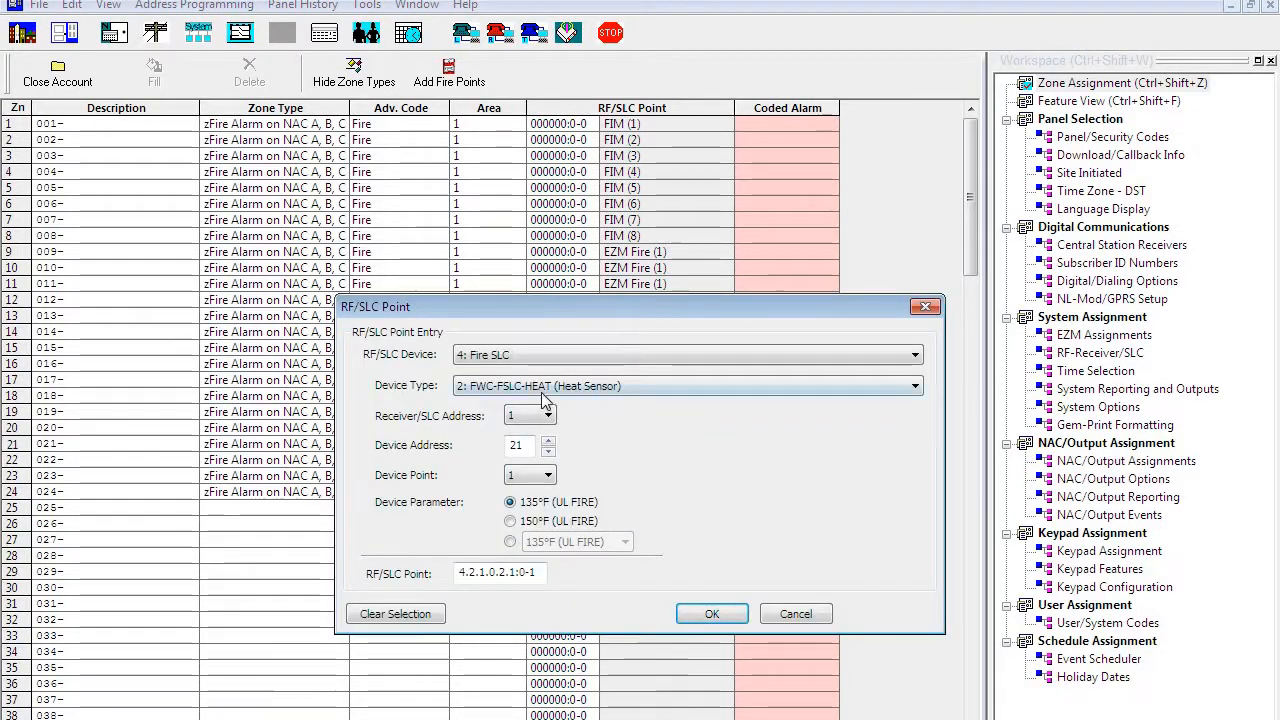
left_click(685, 385)
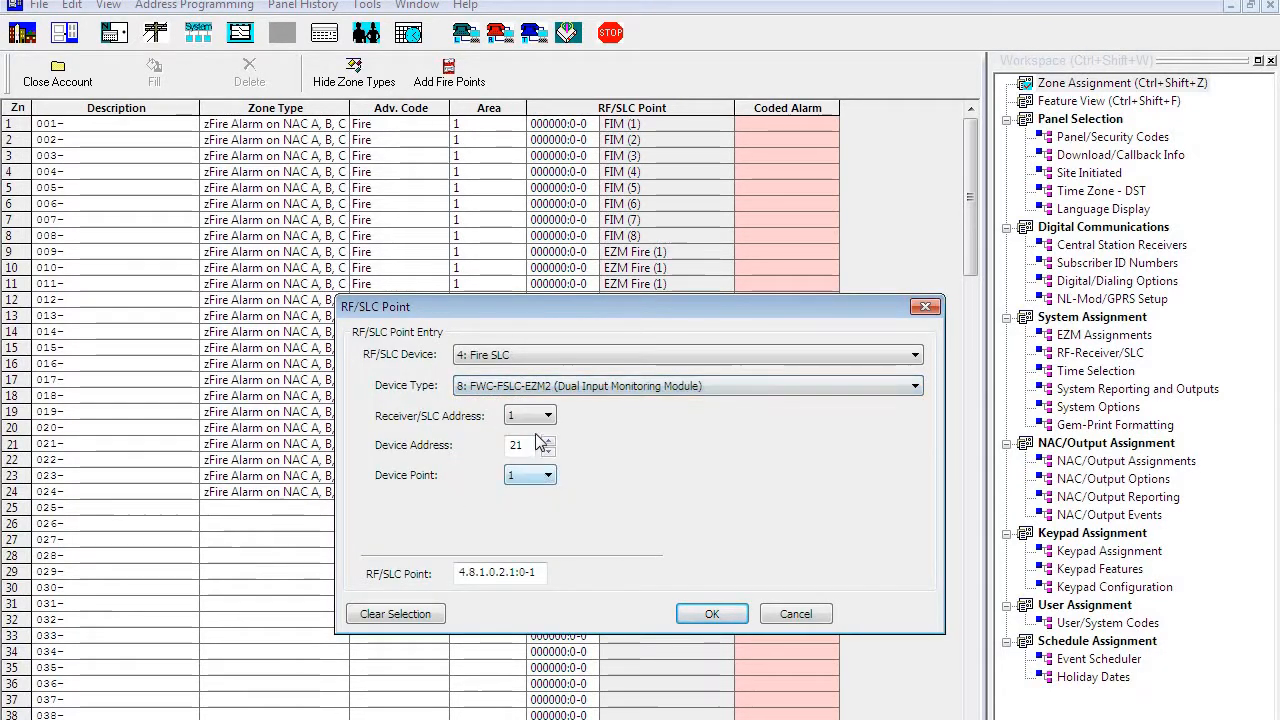
left_click(548, 410)
type("2")
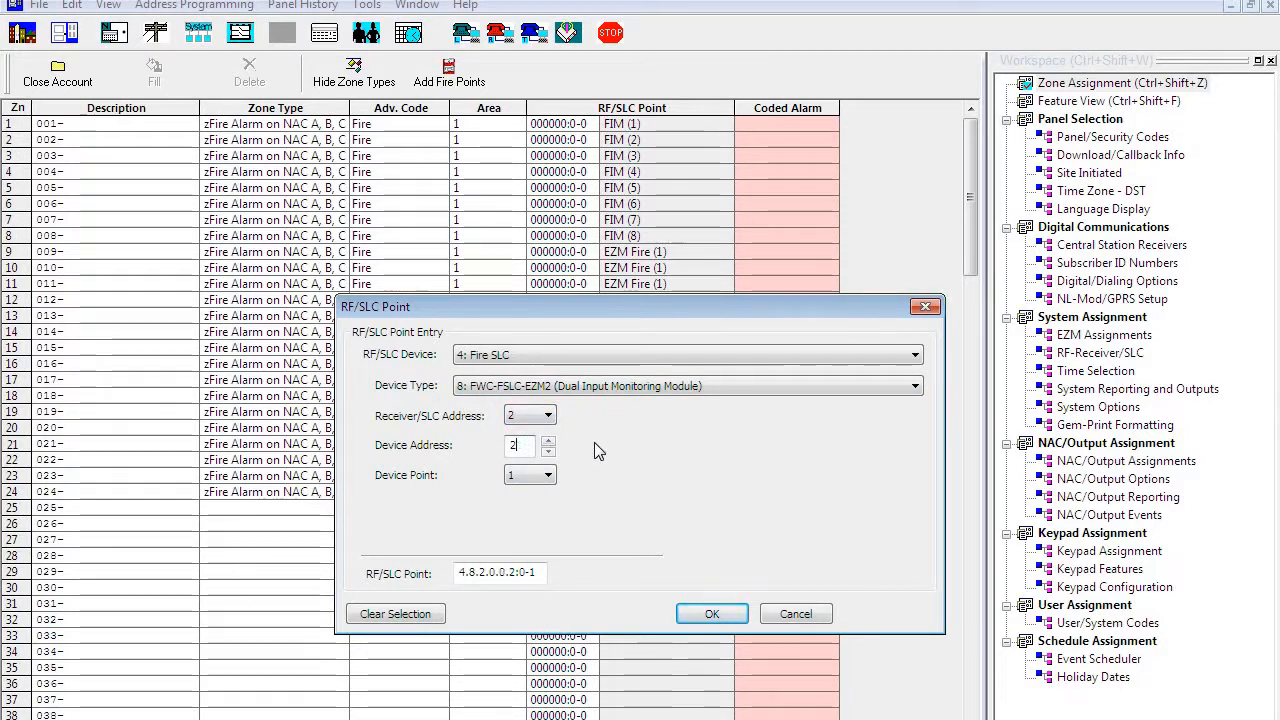
left_click(548, 475)
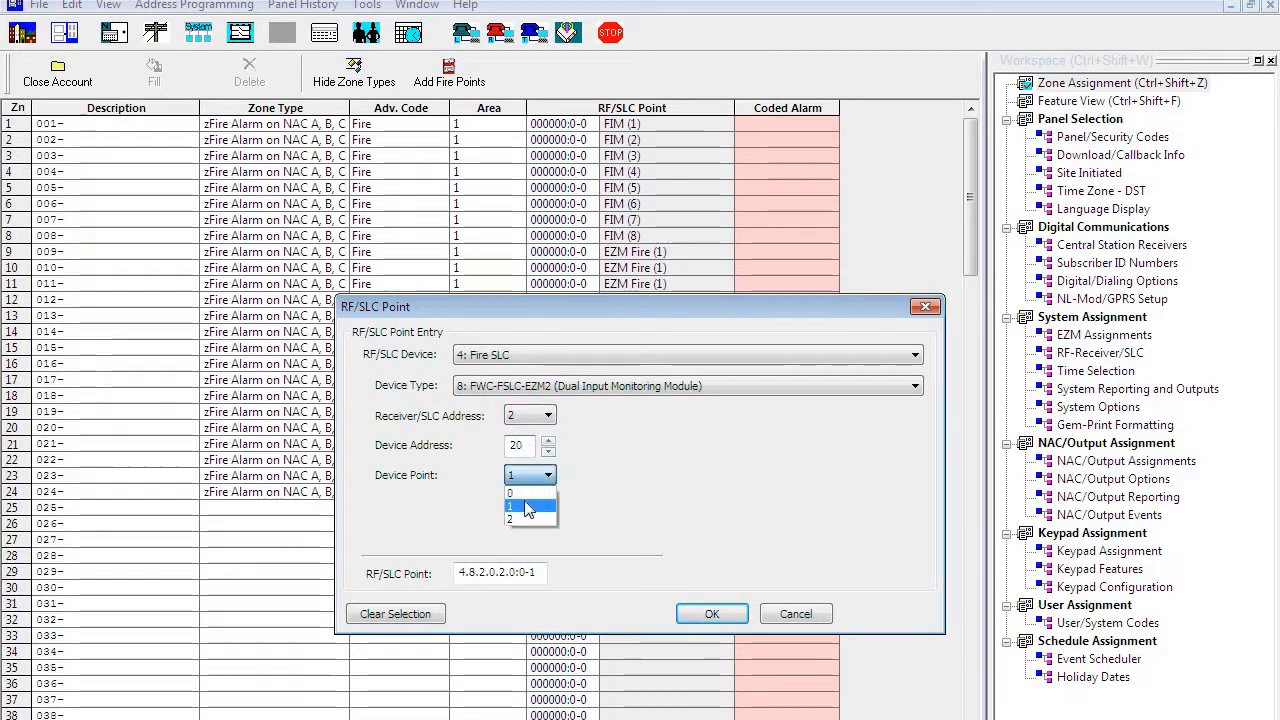
left_click(510, 517)
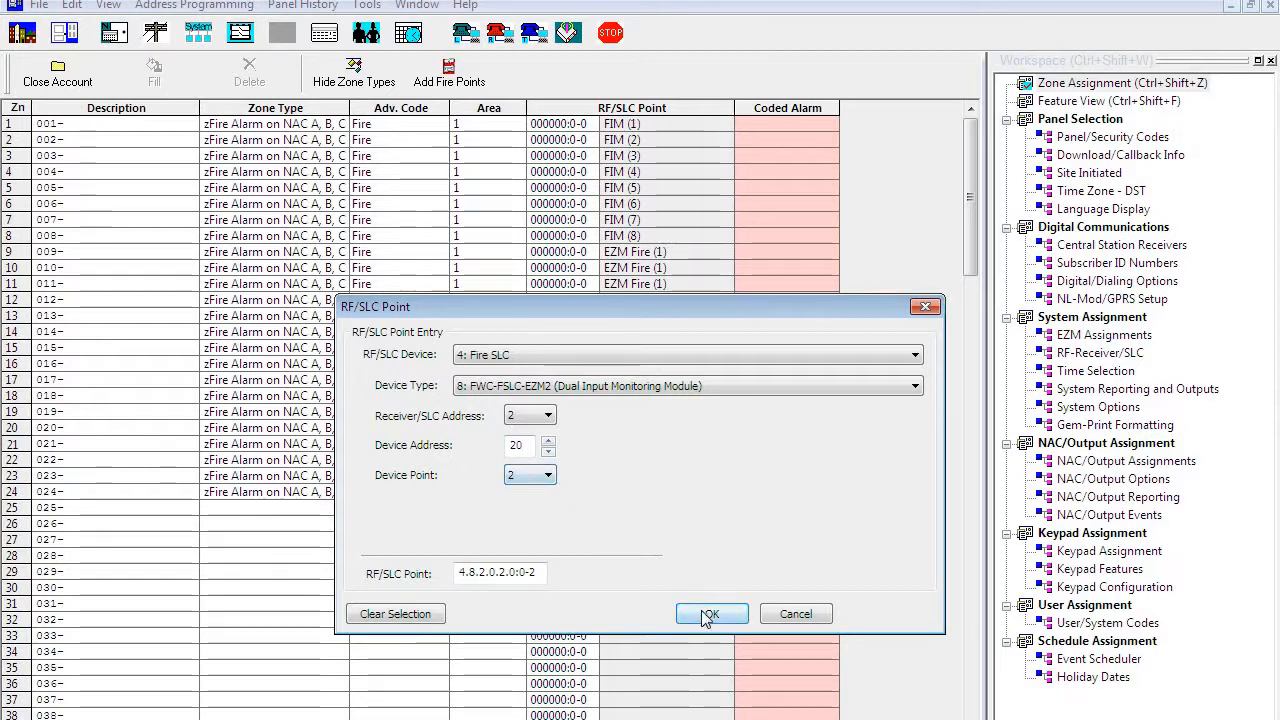
left_click(711, 613)
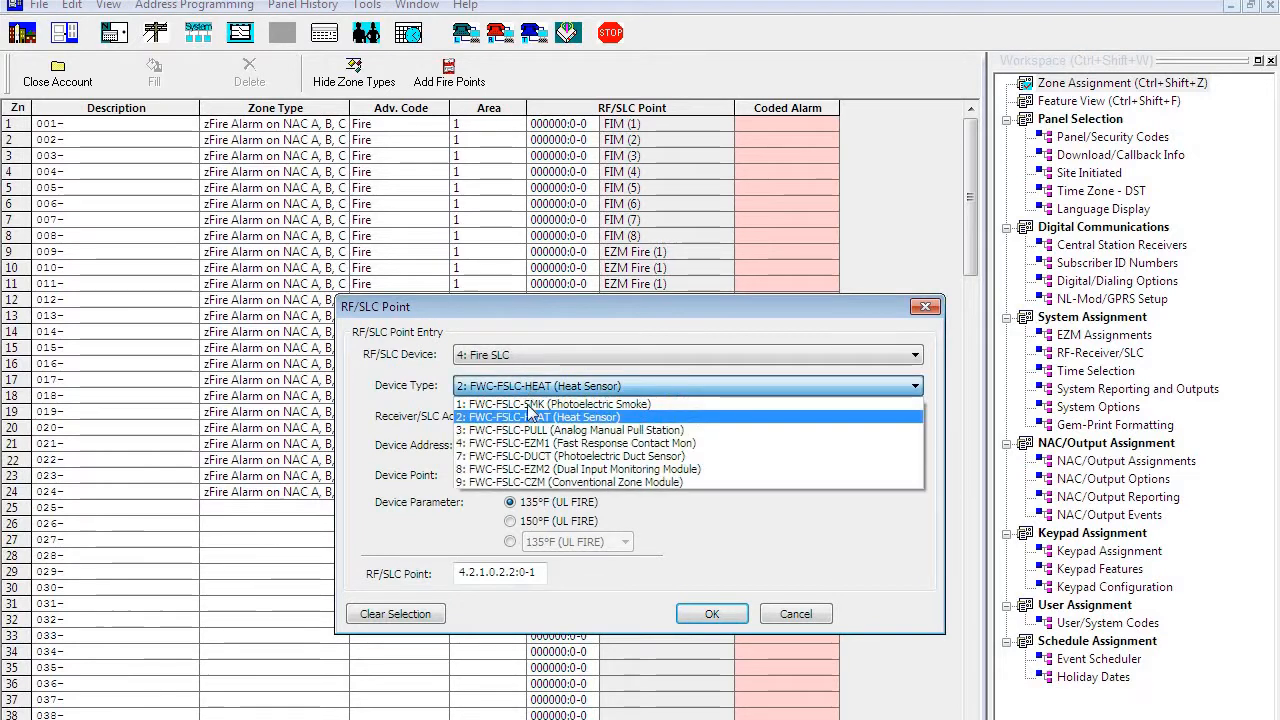
Step: Assign zones 22–24 a pull station, an EZM1 and a conventional zone module
left_click(570, 430)
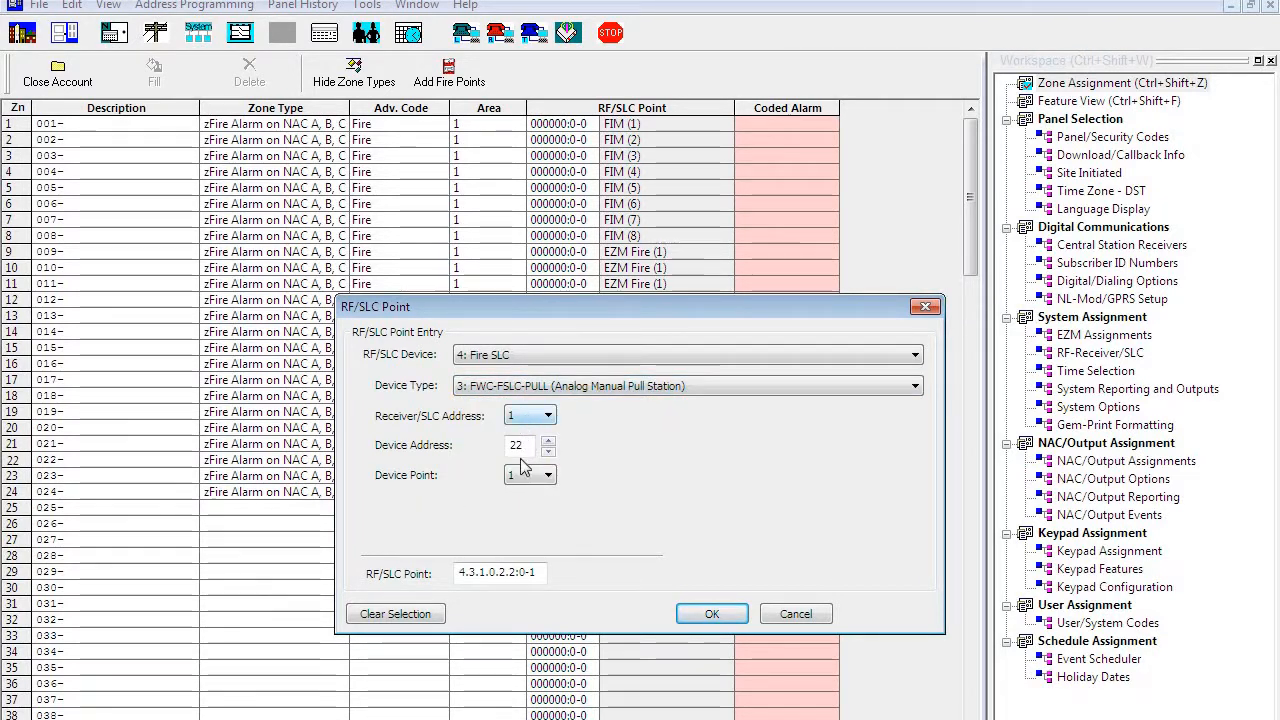
left_click(712, 613)
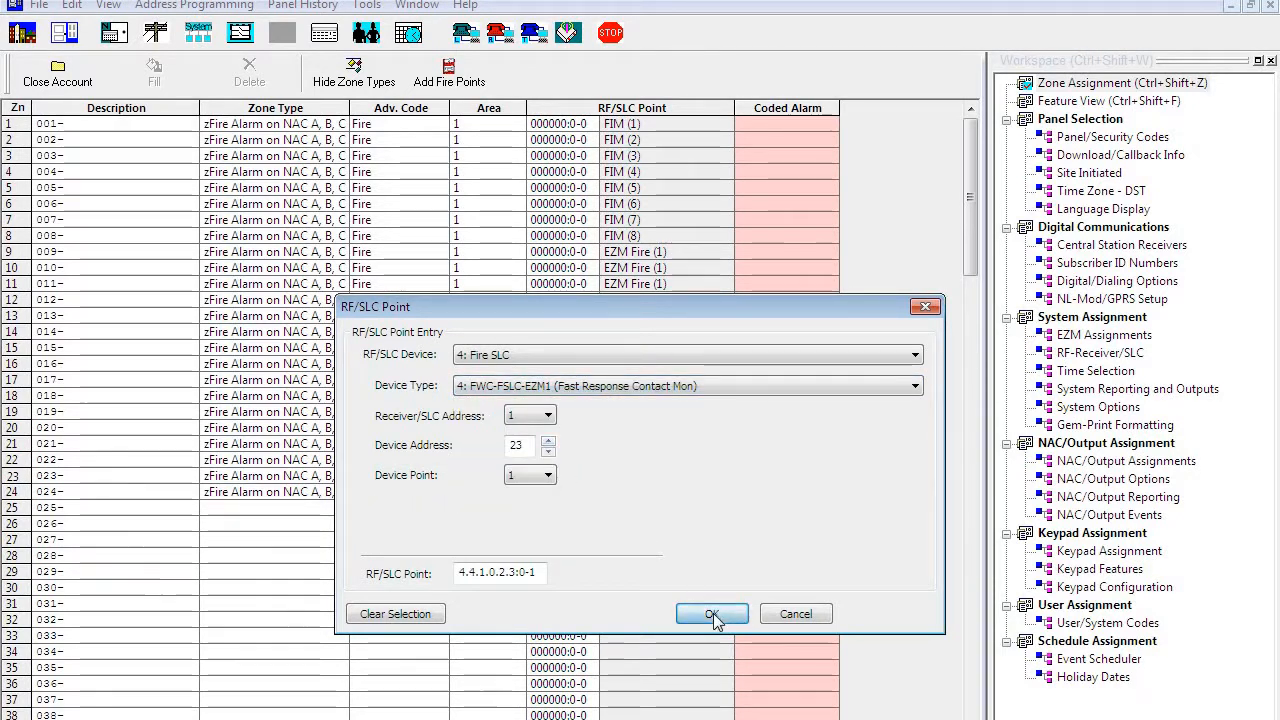
left_click(687, 386)
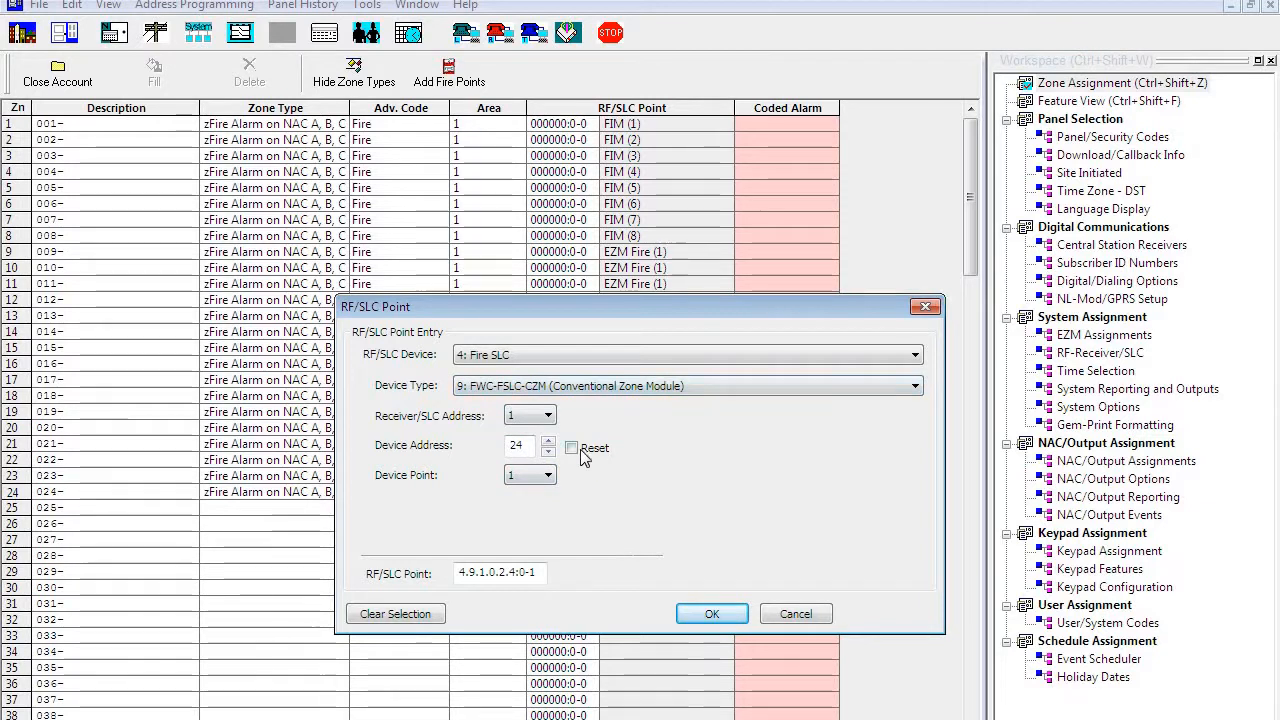
left_click(571, 447)
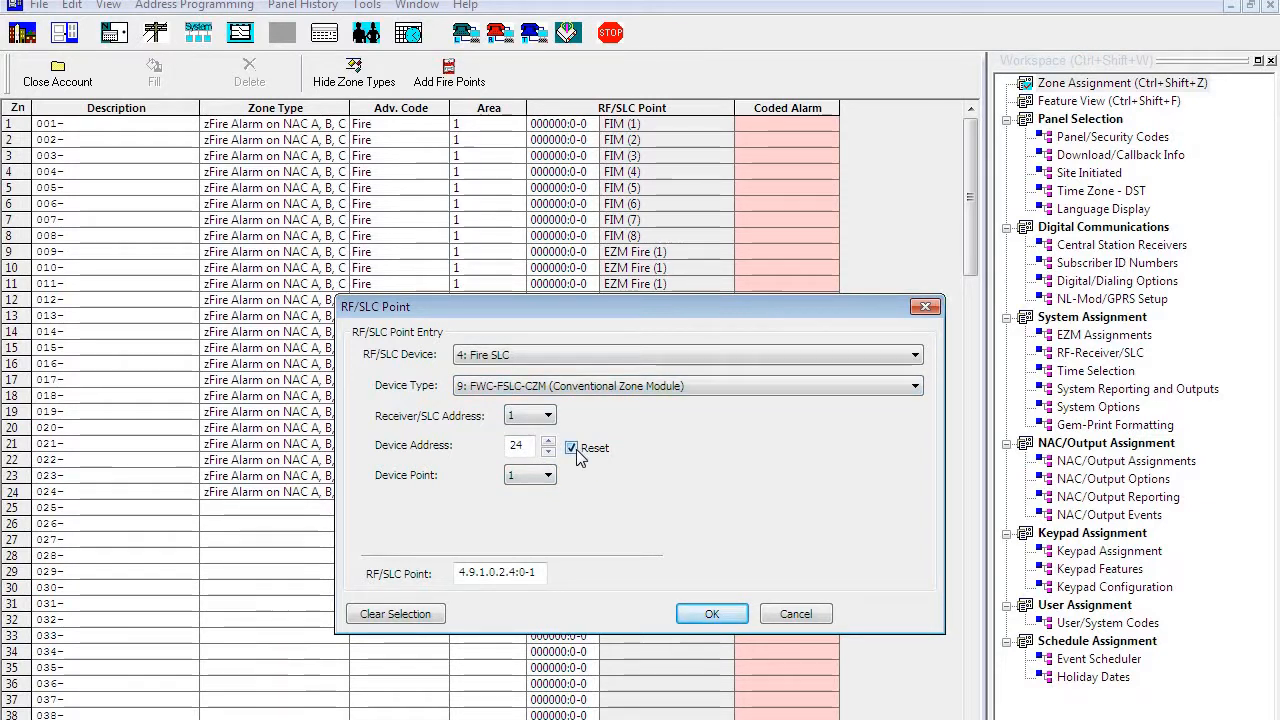
left_click(571, 447)
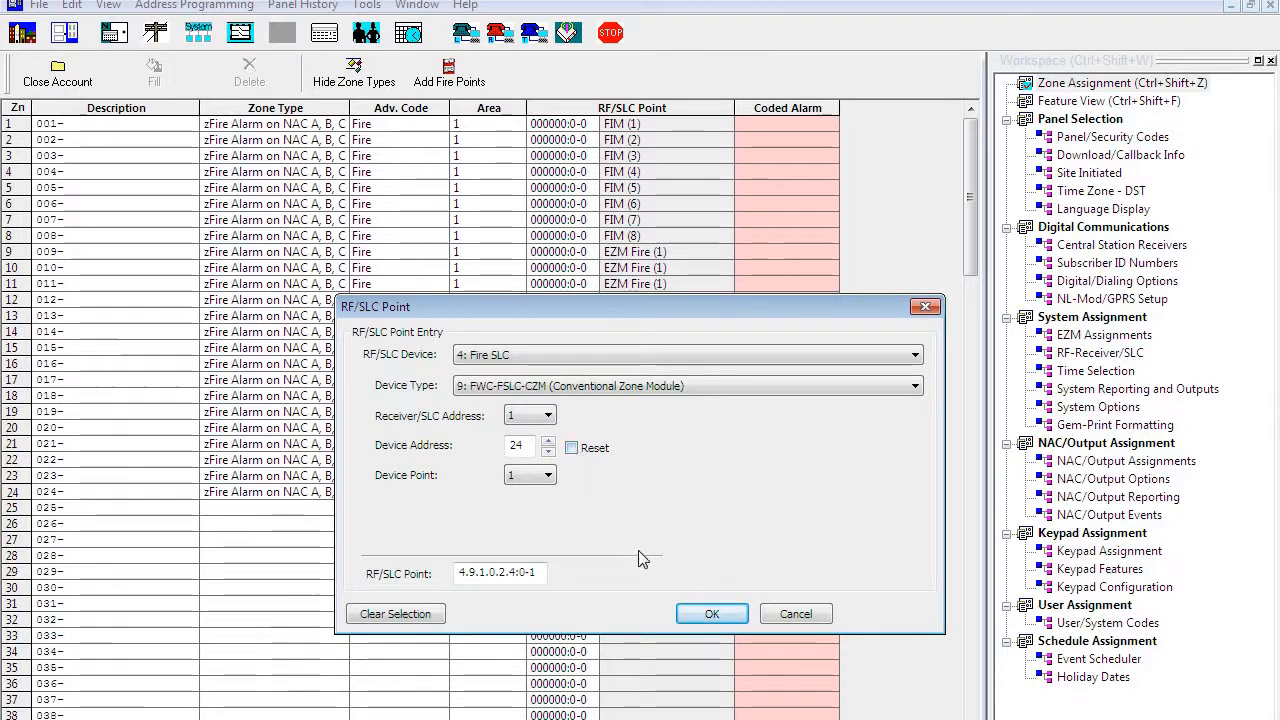
left_click(711, 613)
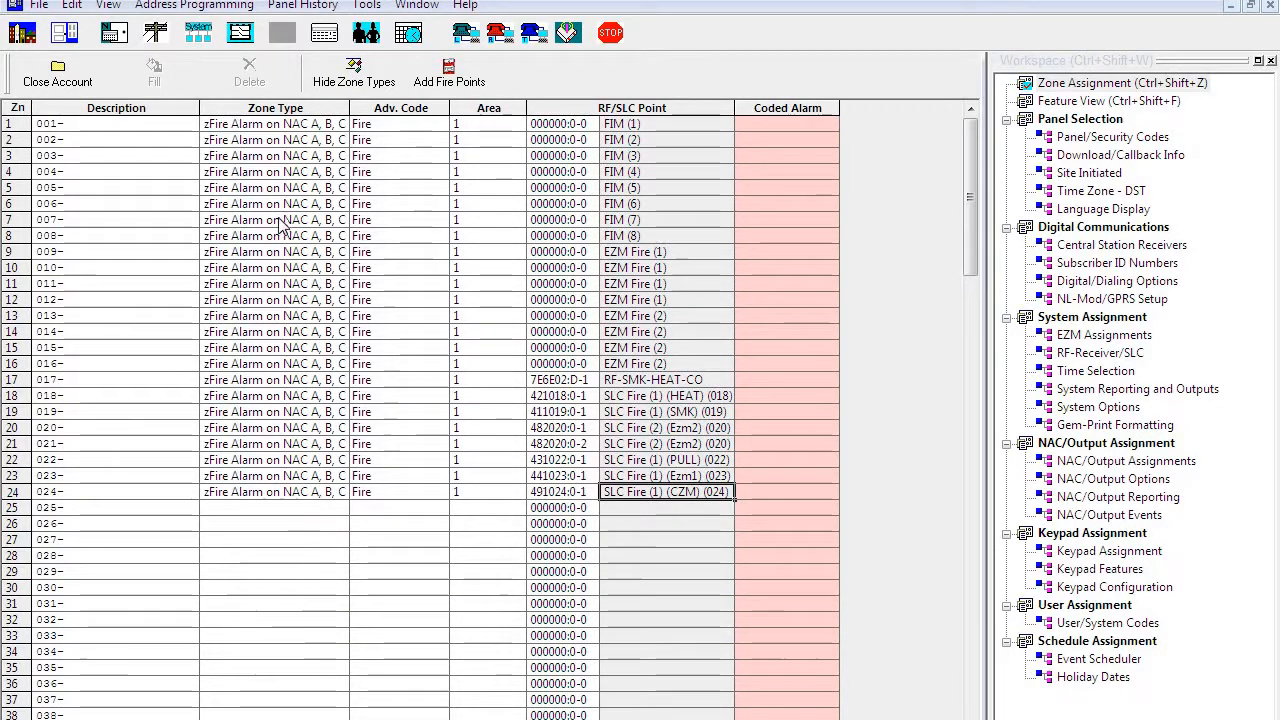
mouse_move(468, 426)
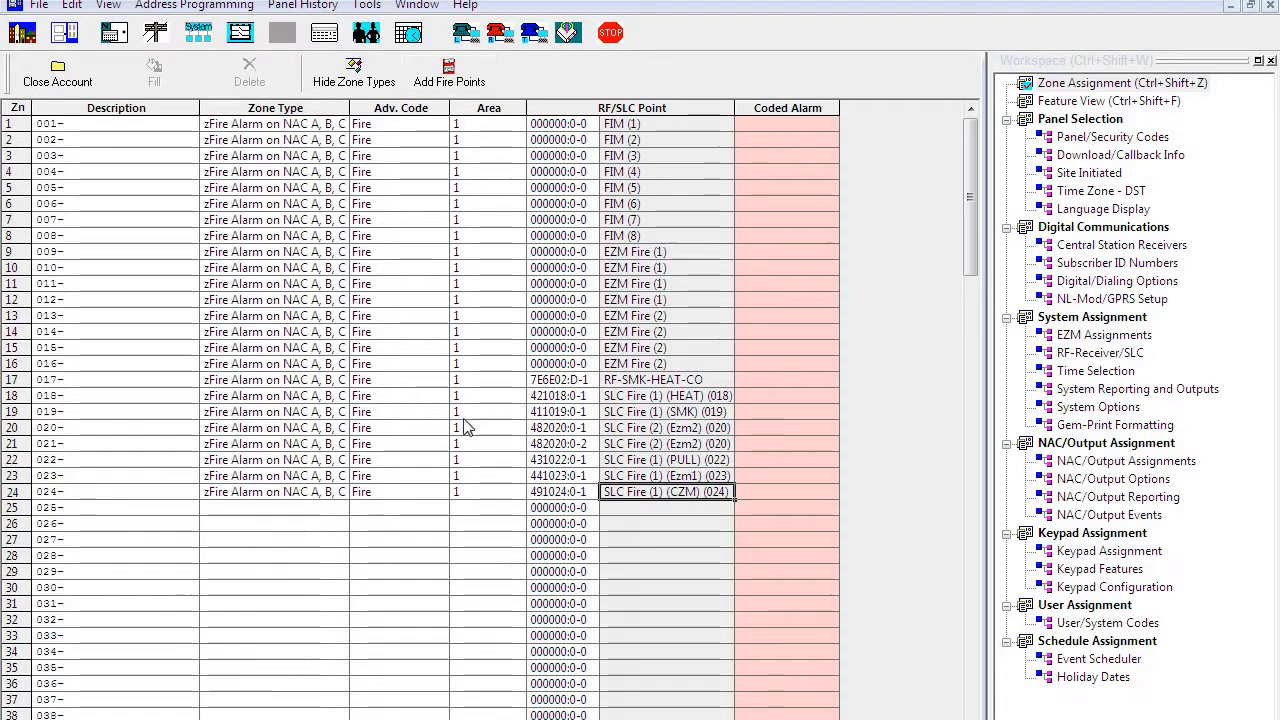
mouse_move(505, 417)
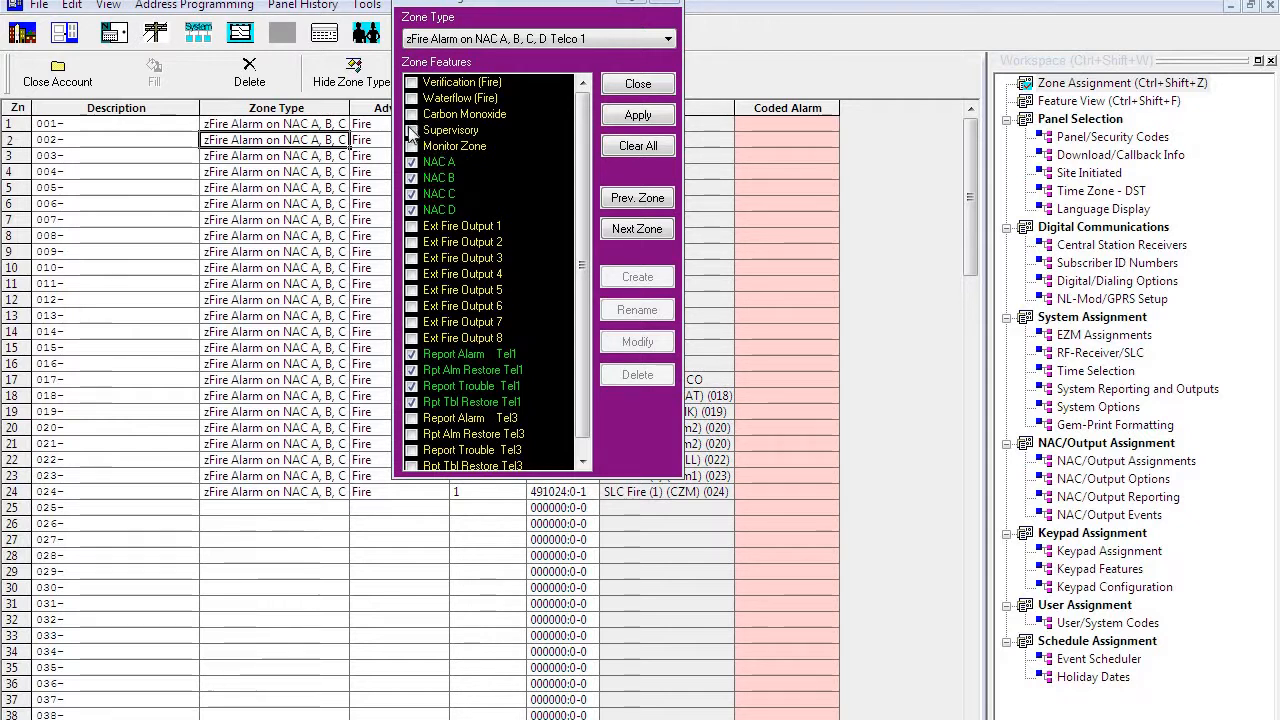
mouse_move(445, 148)
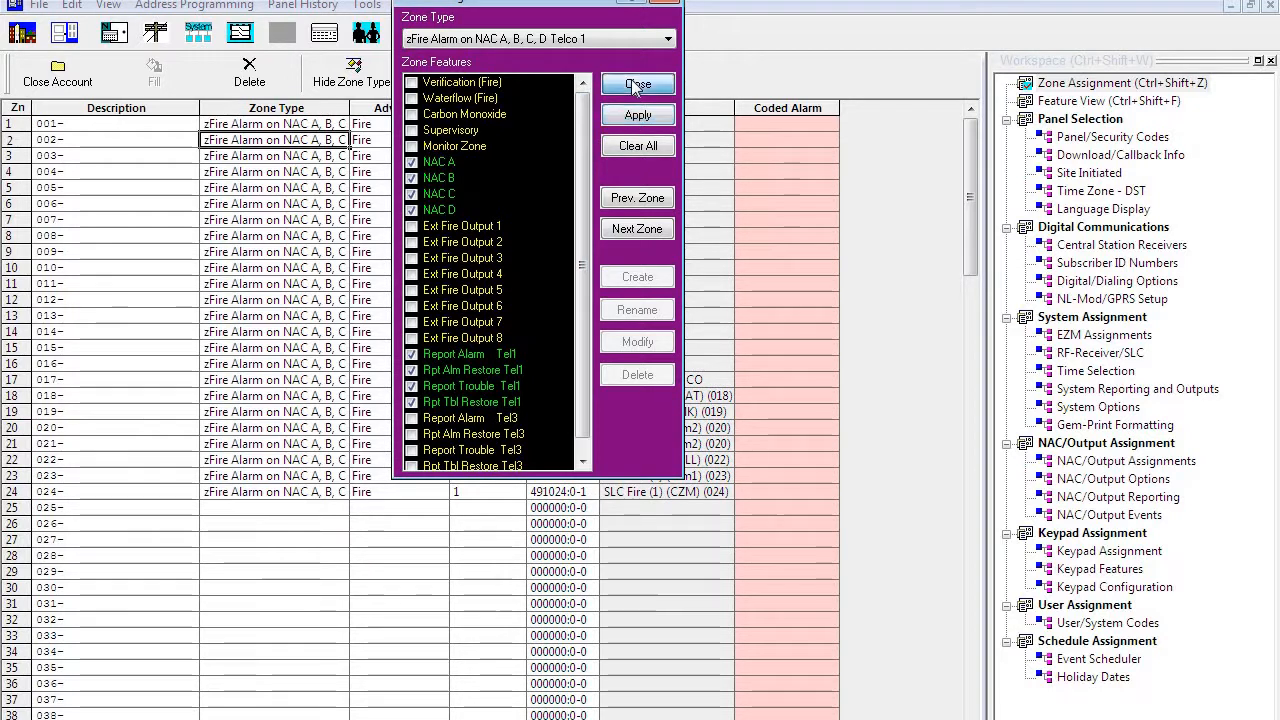
left_click(637, 84)
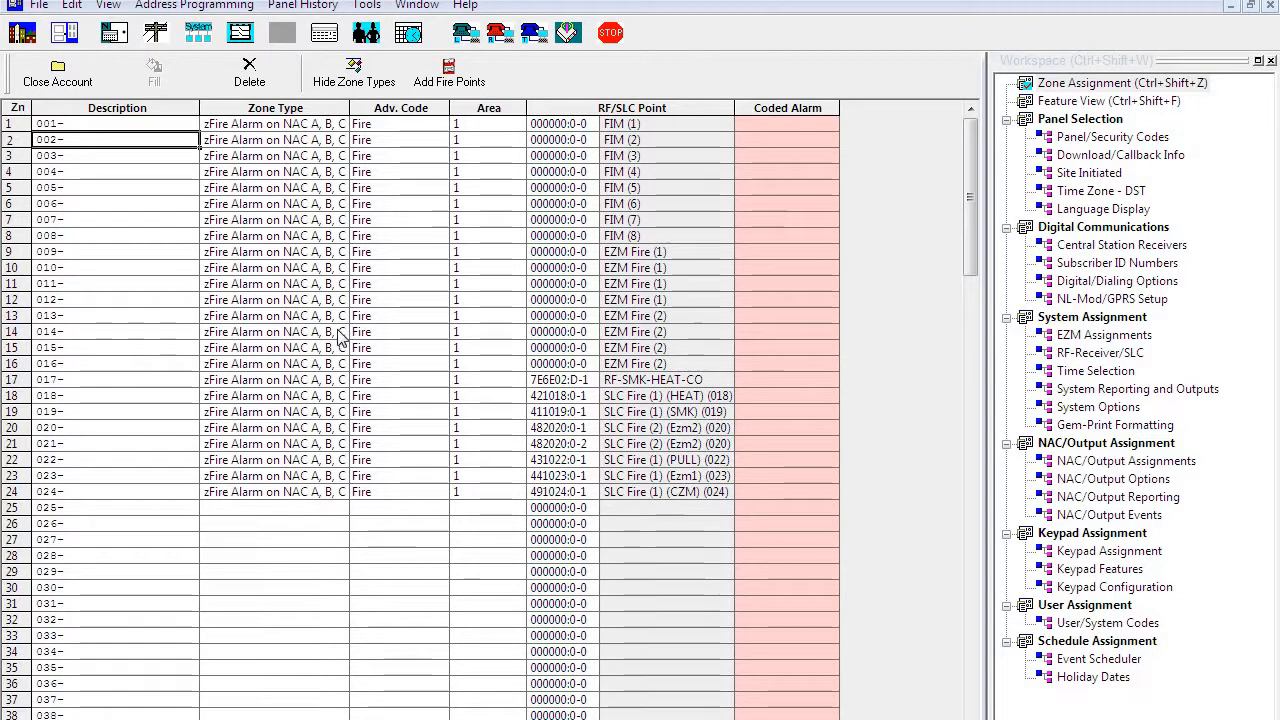
mouse_move(535, 388)
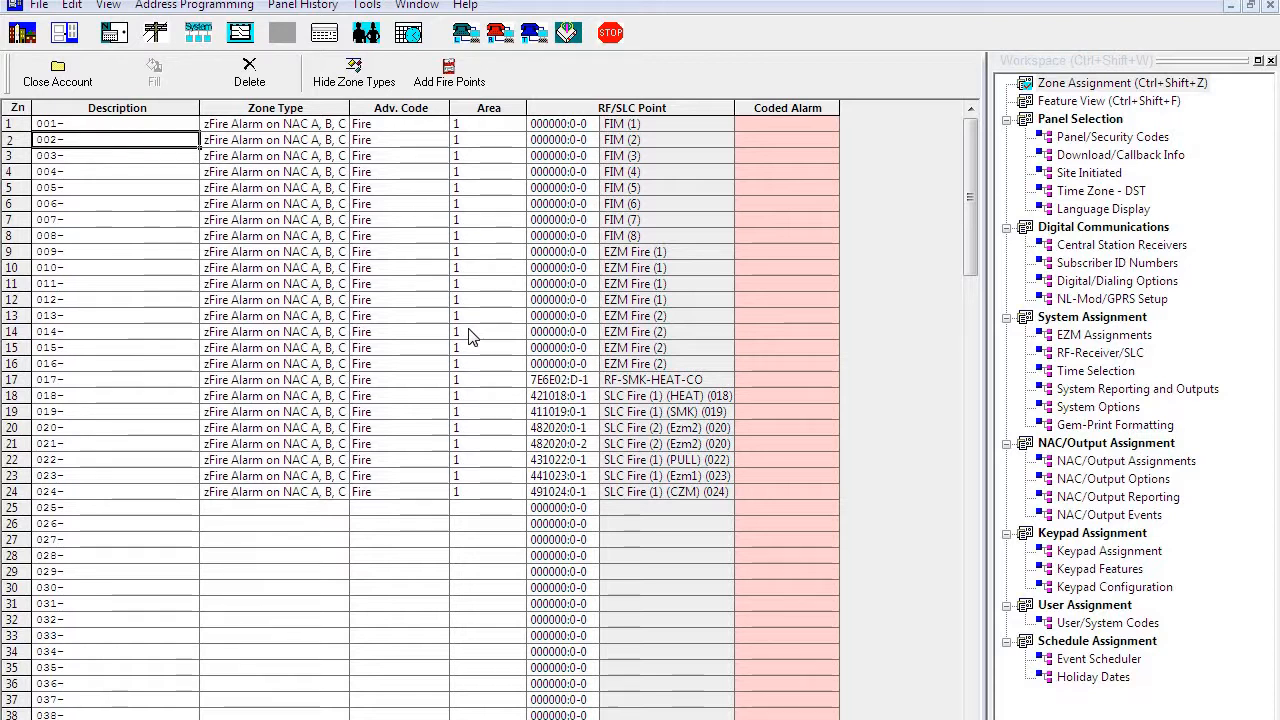
mouse_move(392, 653)
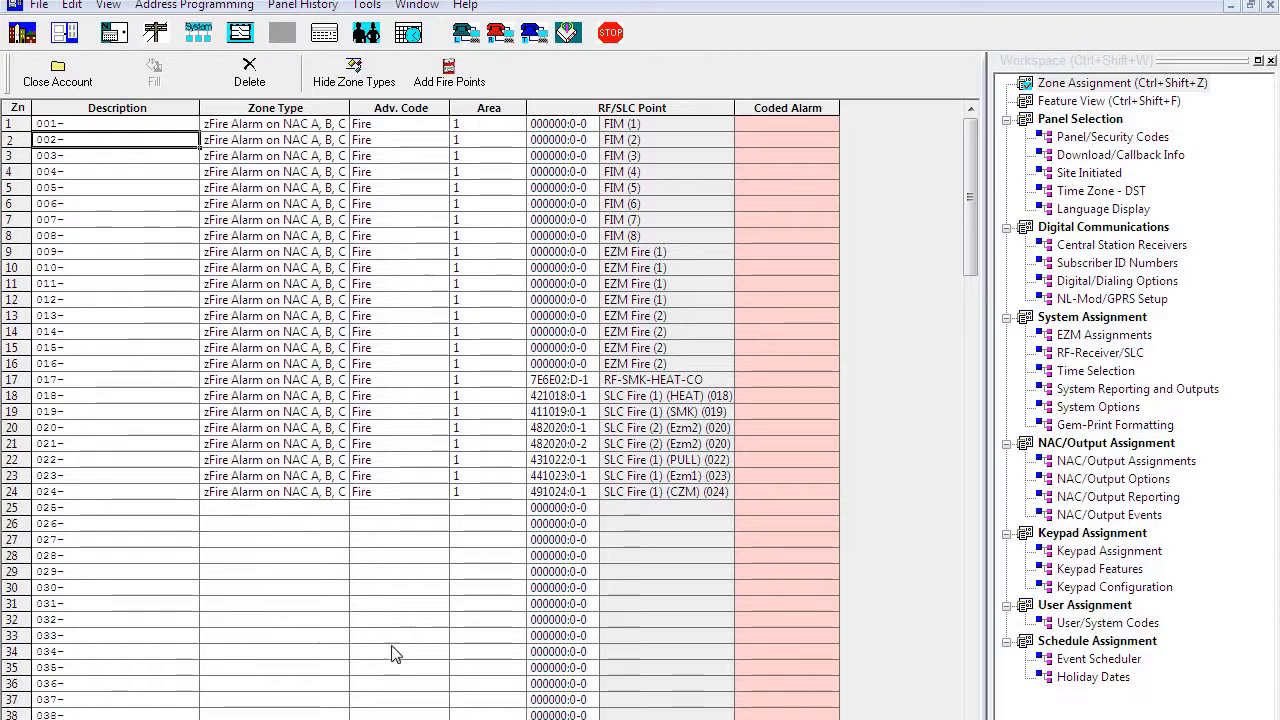